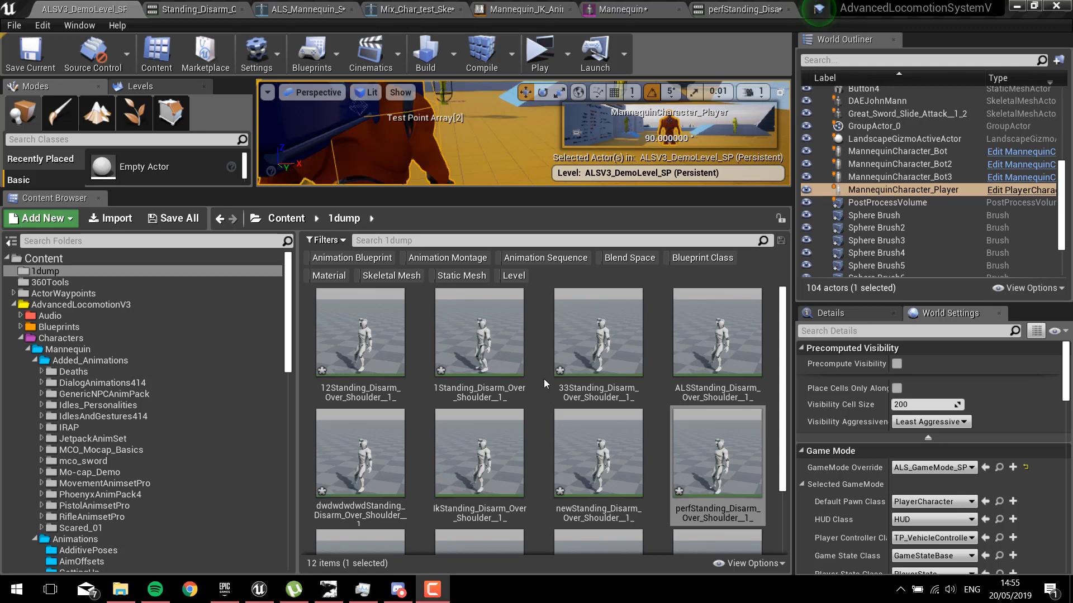
{"action": "mouse_move", "coordinate": [541, 388]}
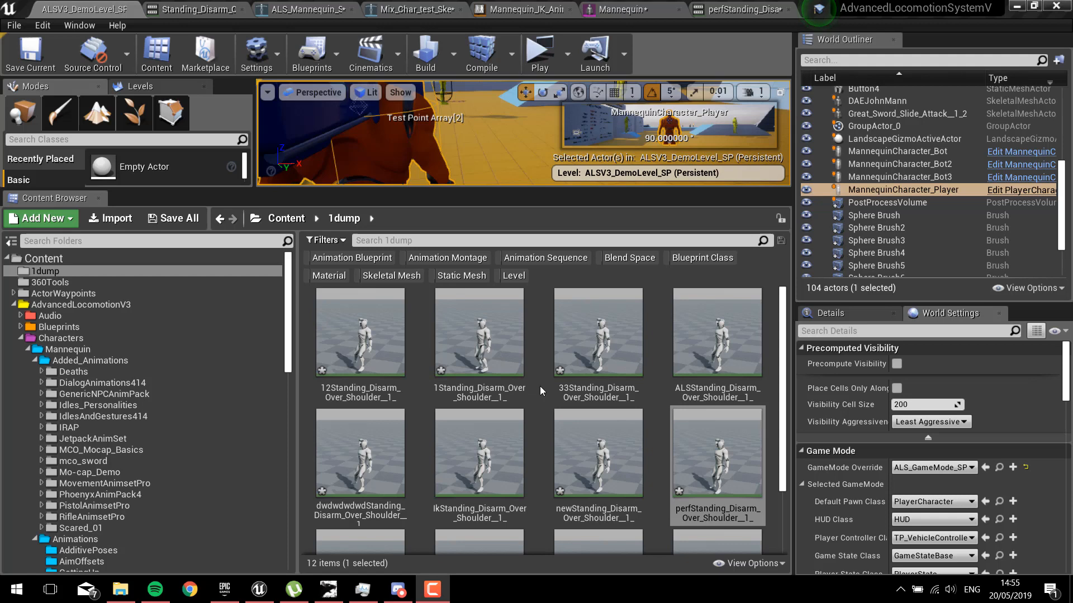
{"action": "mouse_move", "coordinate": [631, 452]}
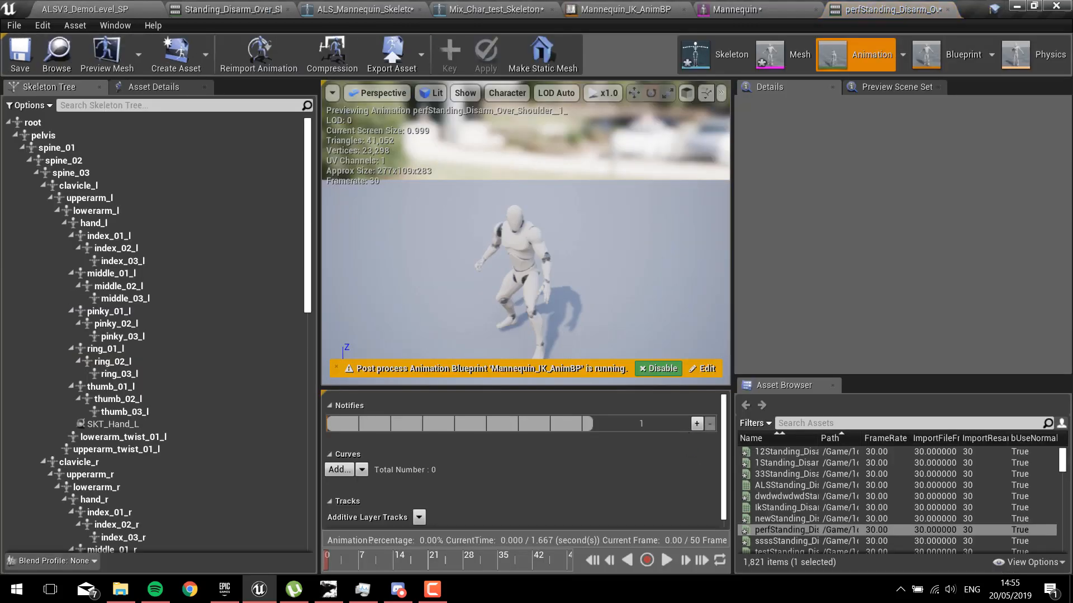
Step: Preview the current animation, then load vfvvStanding_Disarm_Over_Shoulder and pause it
{"action": "left_click", "coordinate": [665, 560]}
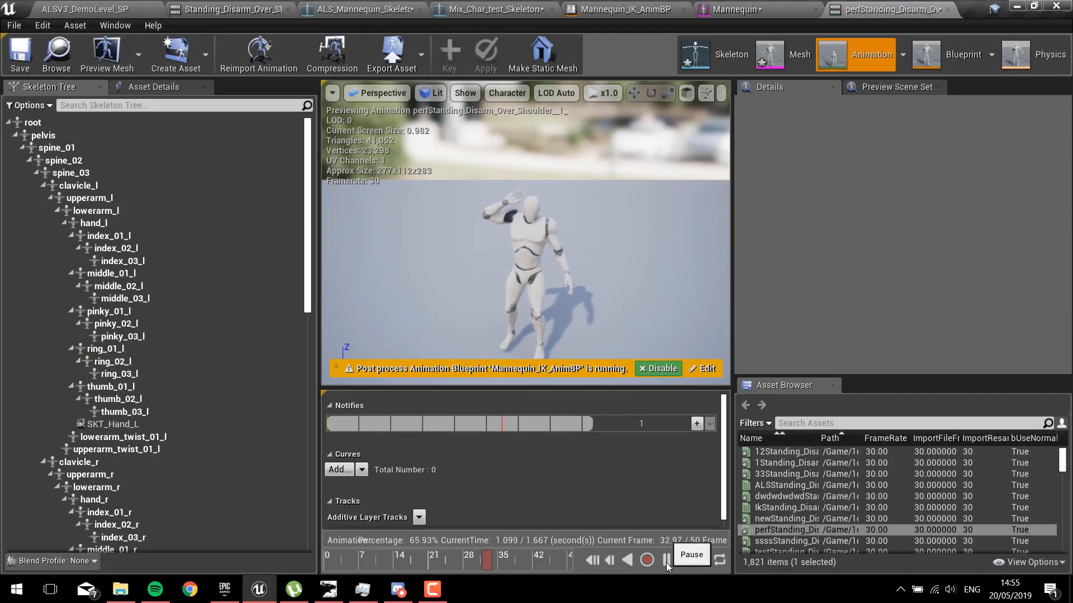
{"action": "left_click", "coordinate": [890, 9]}
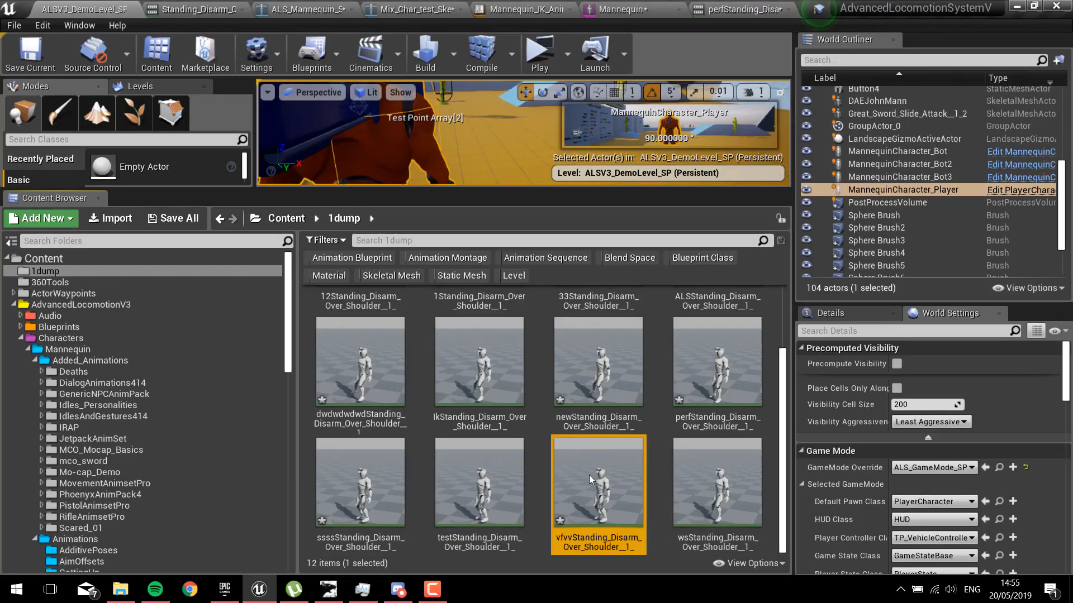
{"action": "double_click", "coordinate": [597, 483]}
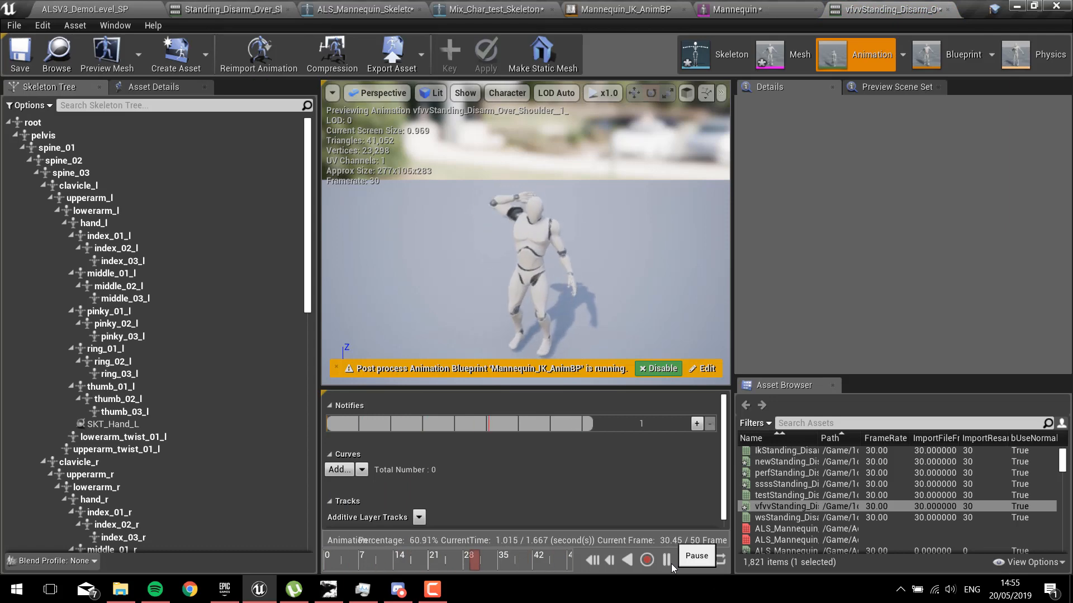
{"action": "left_click", "coordinate": [666, 560]}
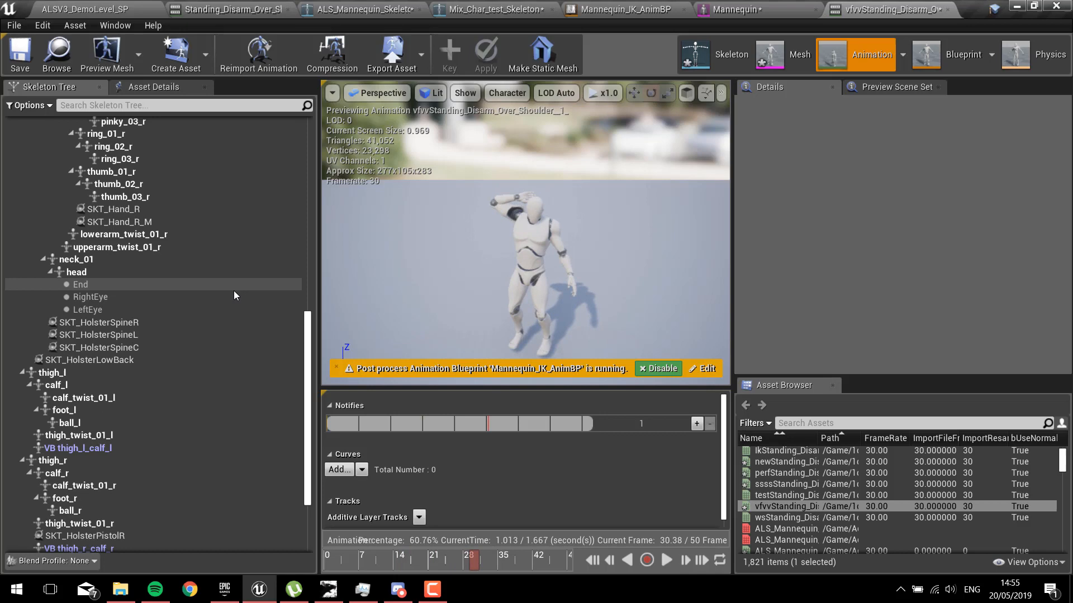
Step: Inspect the ik_foot_l, ik_foot_root and ik_foot_r bone transforms, then go to Mix_Char_test_Skeleton
{"action": "scroll", "scroll_direction": "down", "scroll_amount": 3}
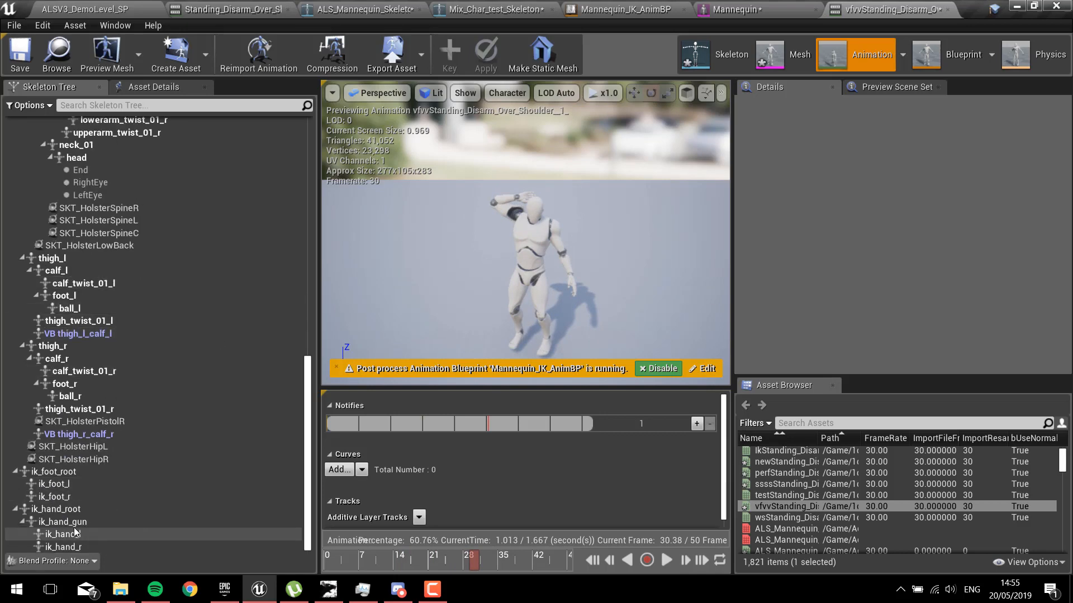
{"action": "left_click", "coordinate": [53, 484]}
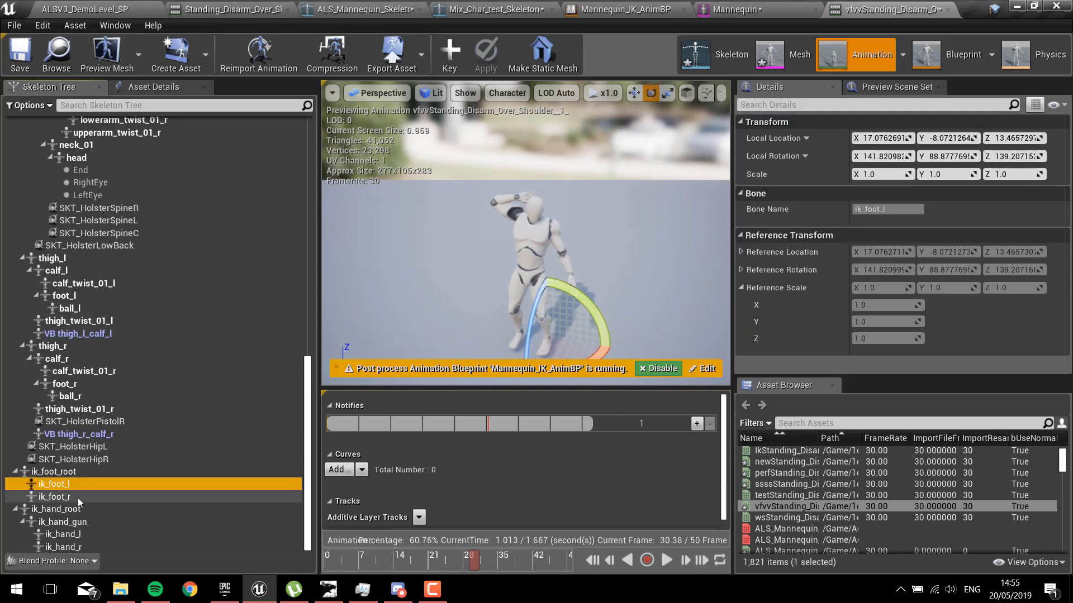
{"action": "left_click", "coordinate": [53, 471]}
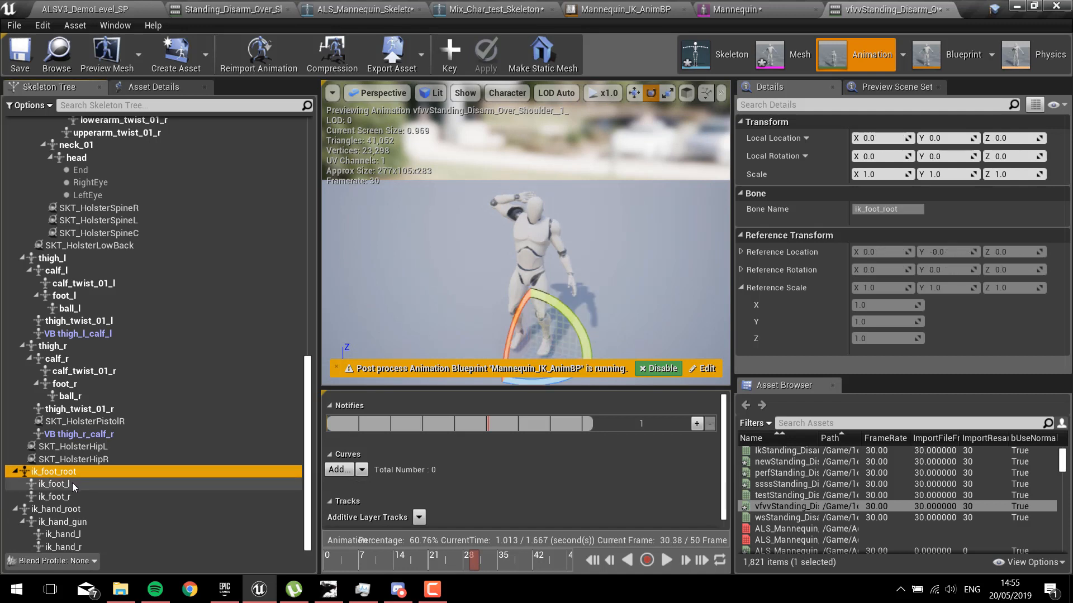
{"action": "left_click", "coordinate": [55, 496]}
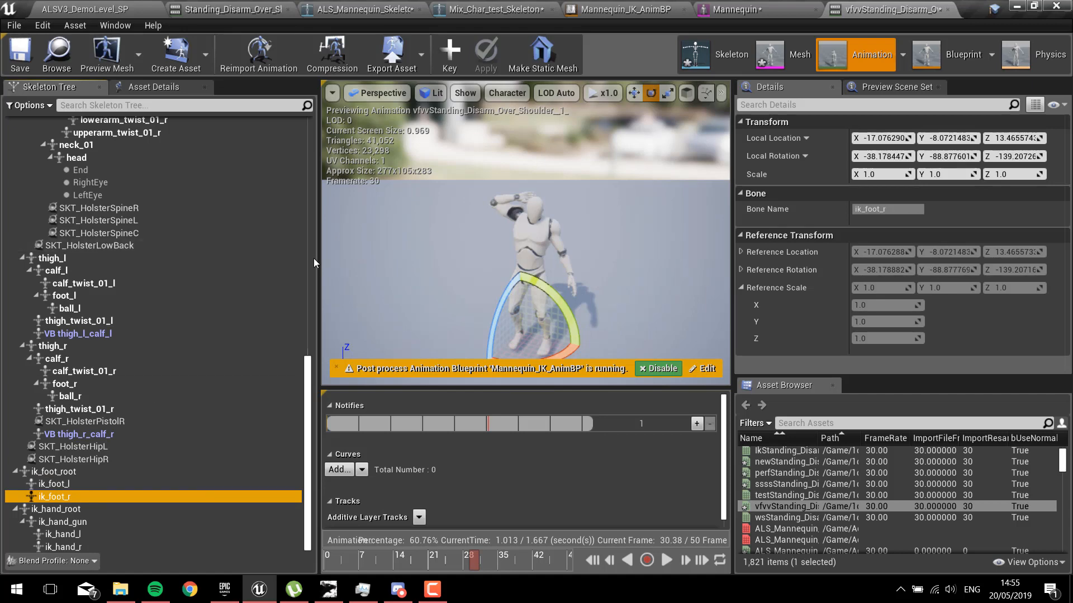
{"action": "left_click", "coordinate": [485, 9]}
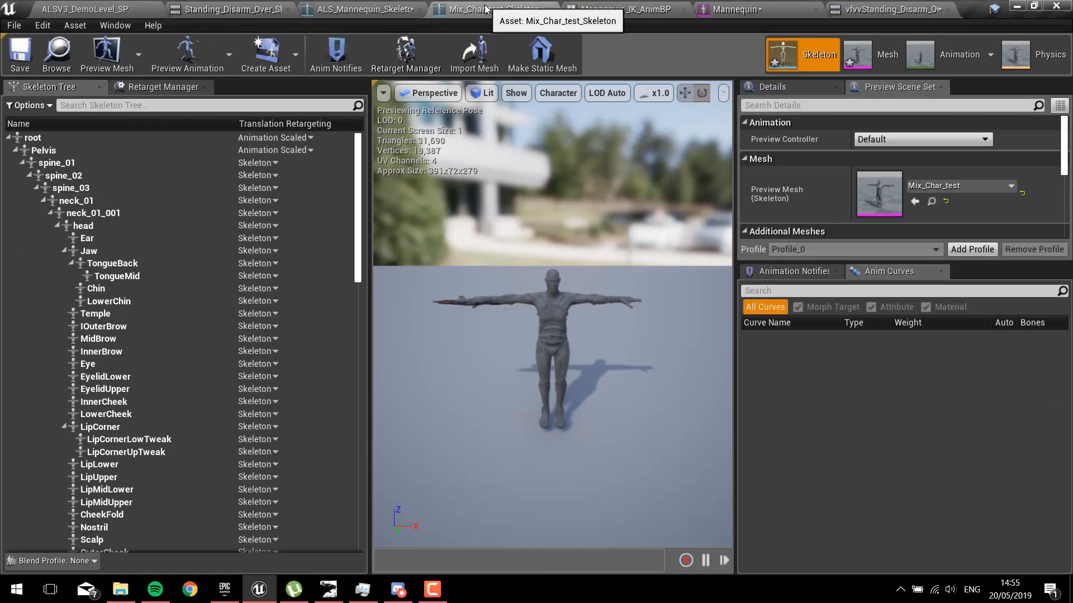
Step: Set foot_l and foot_r Translation Retargeting to Skeleton, then go to ALS_Mannequin_Skeleton
{"action": "left_click", "coordinate": [64, 175]}
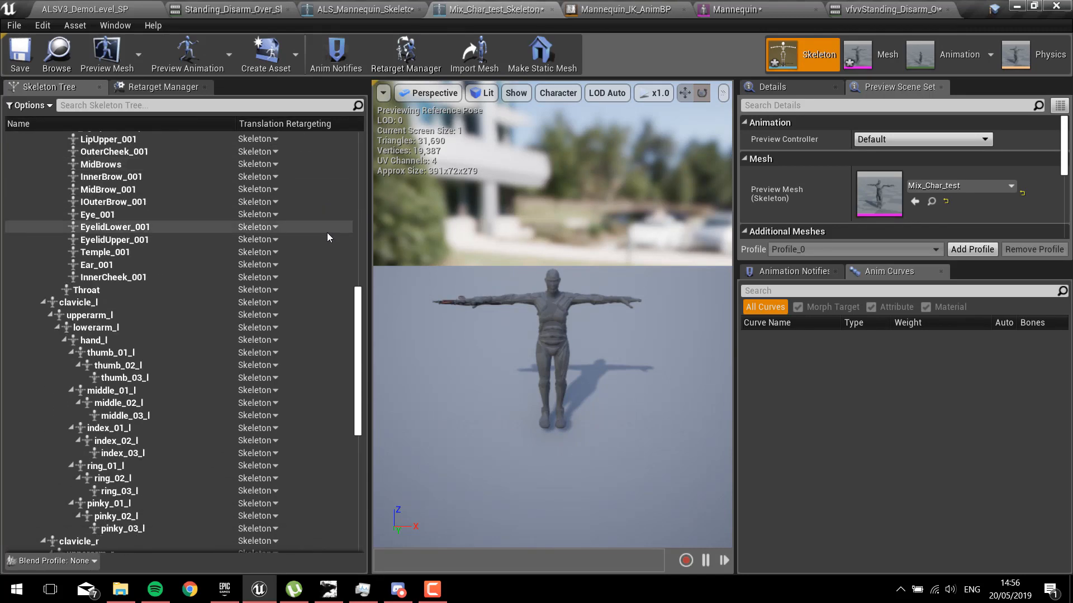
{"action": "scroll", "scroll_direction": "down", "scroll_amount": 3}
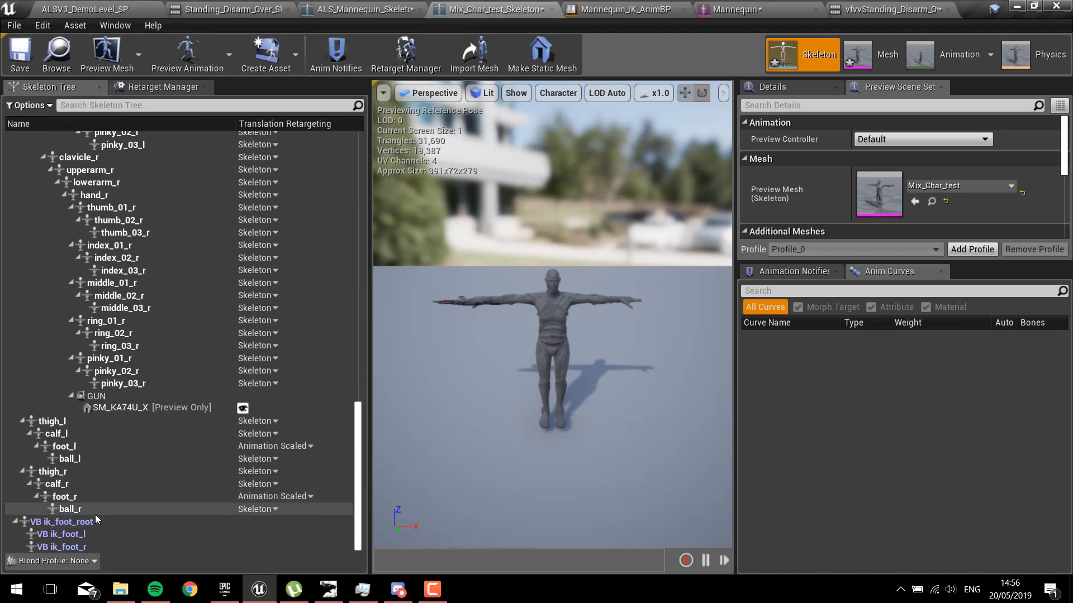
{"action": "mouse_move", "coordinate": [61, 522]}
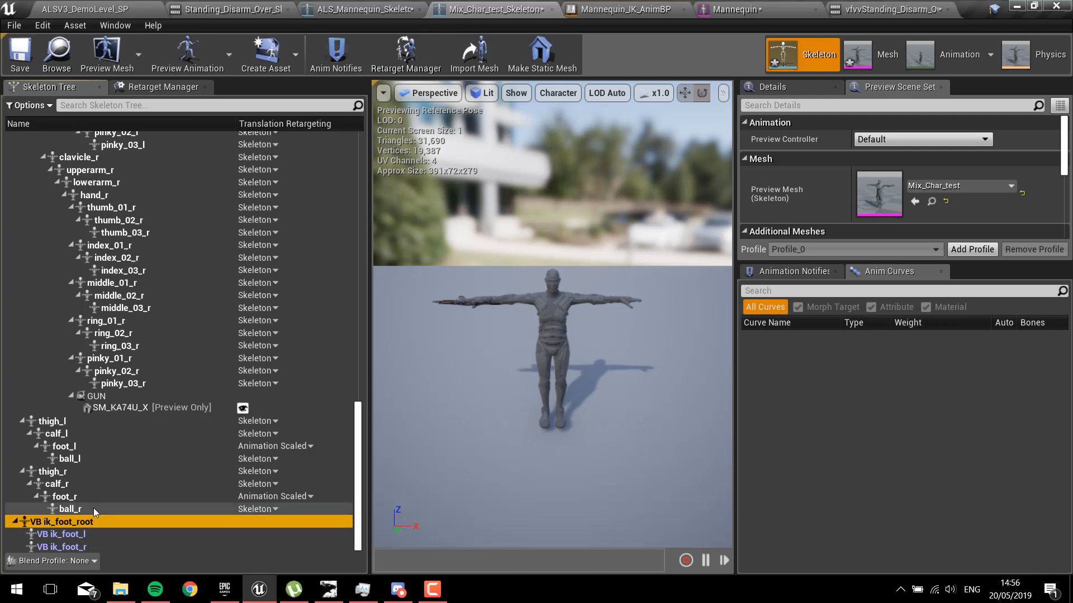
{"action": "left_click", "coordinate": [70, 509]}
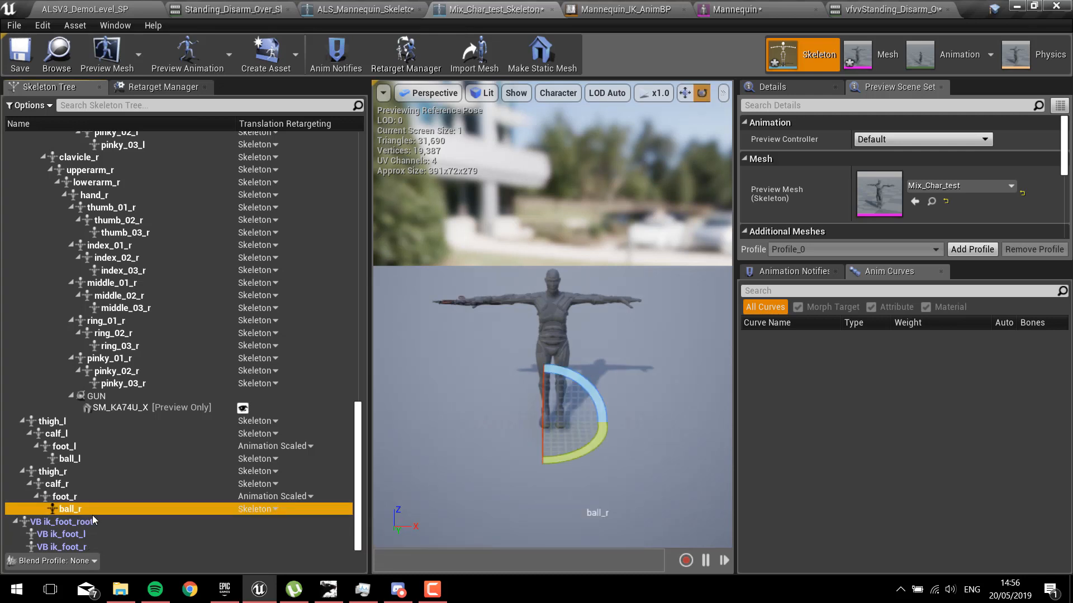
{"action": "left_click", "coordinate": [303, 445]}
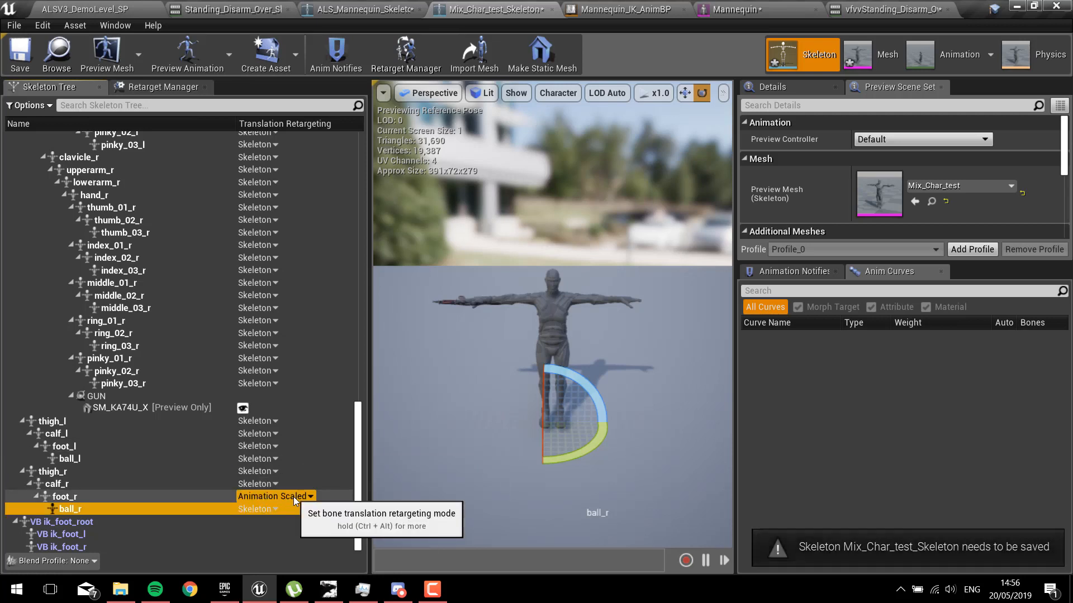
{"action": "left_click", "coordinate": [276, 496]}
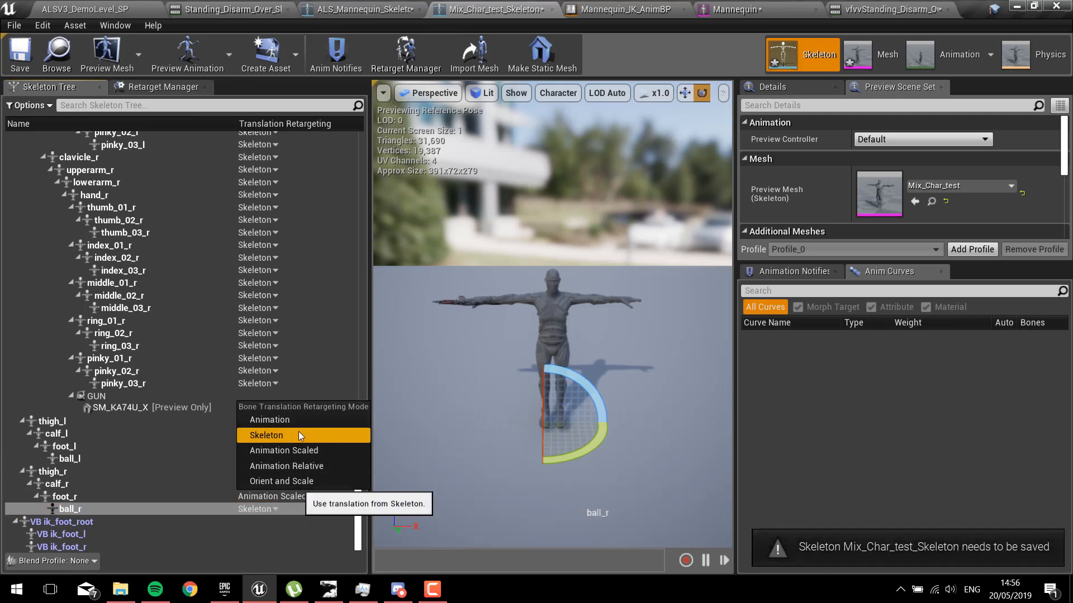
{"action": "left_click", "coordinate": [266, 436]}
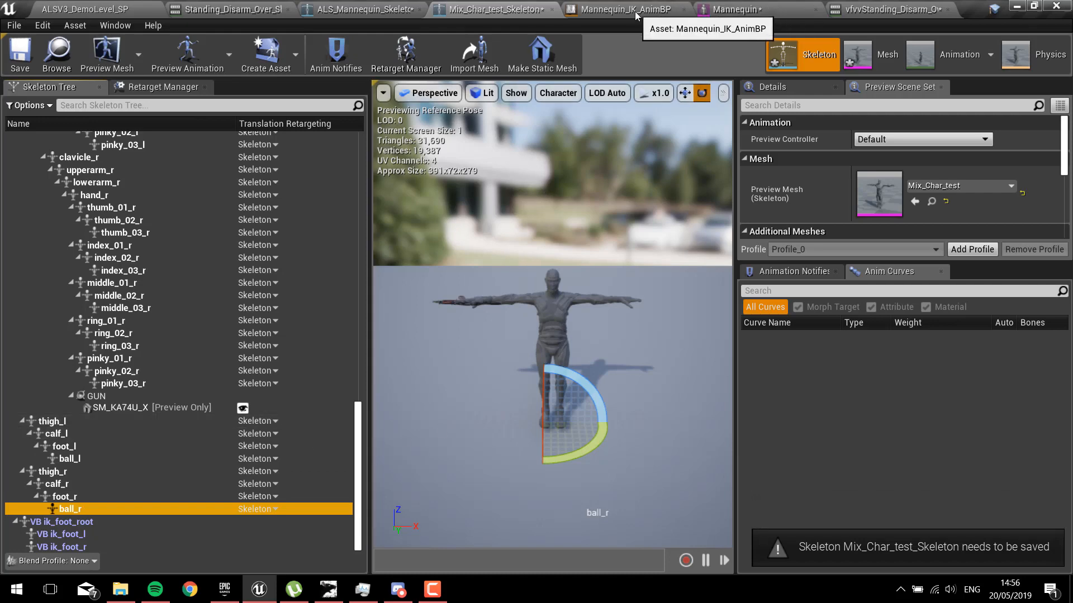
{"action": "left_click", "coordinate": [358, 9]}
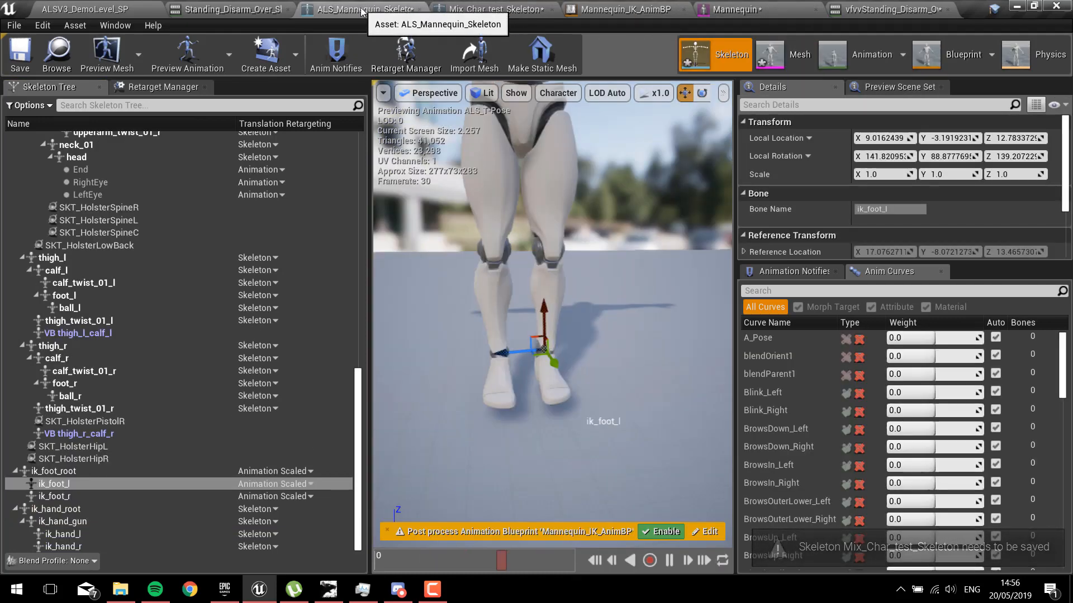
Step: Review the Humanoid rig bone mapping in Retarget Manager, including ik_foot bones, then return to Mix_Char_test_Skeleton
{"action": "left_click", "coordinate": [165, 87]}
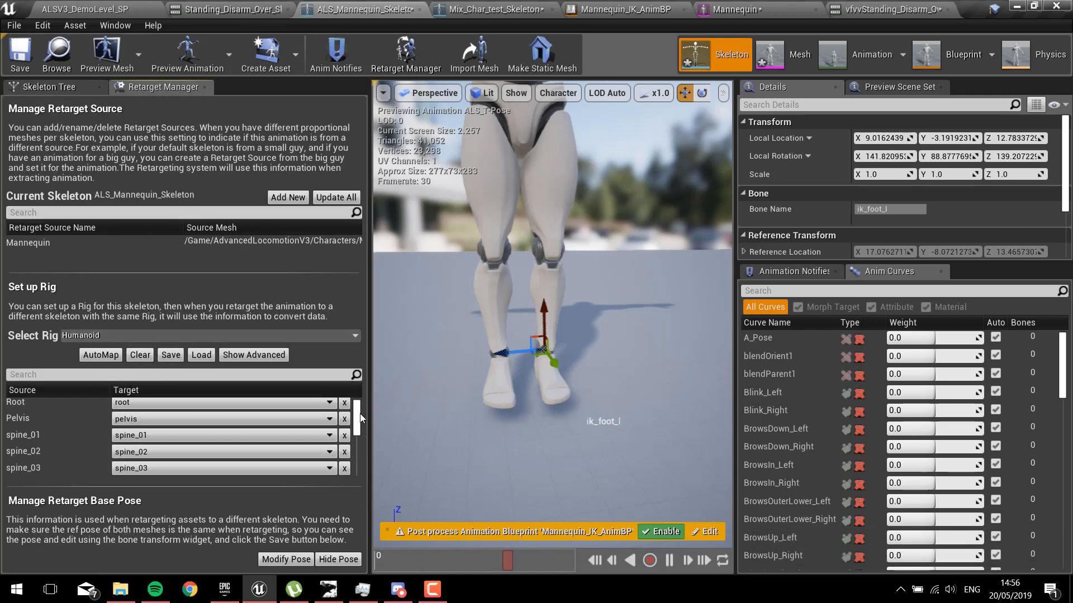
{"action": "scroll", "scroll_direction": "down", "scroll_amount": 3}
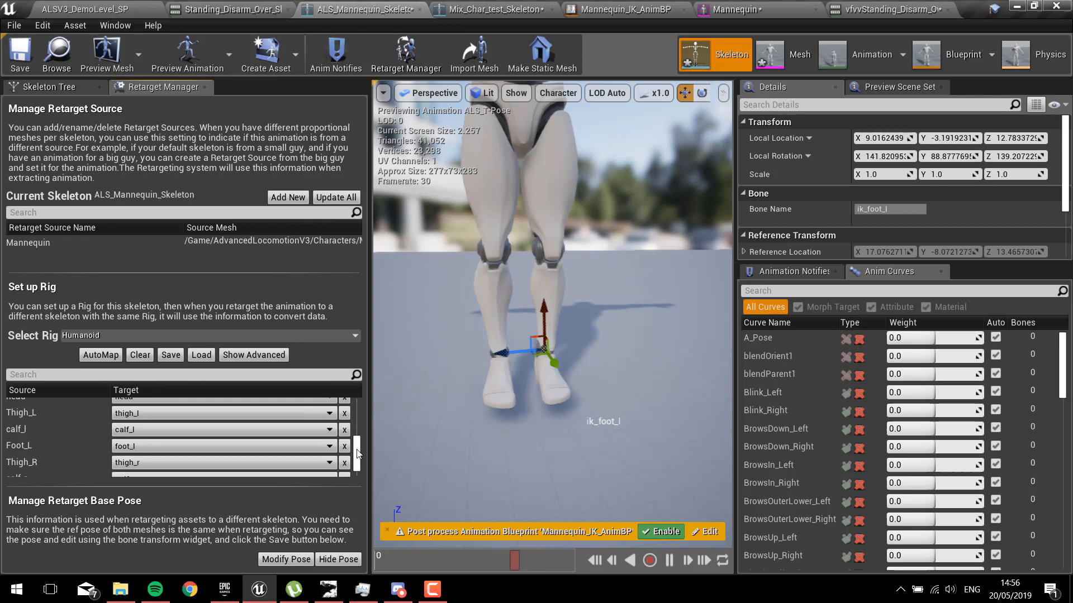
{"action": "scroll", "scroll_direction": "down", "scroll_amount": 3}
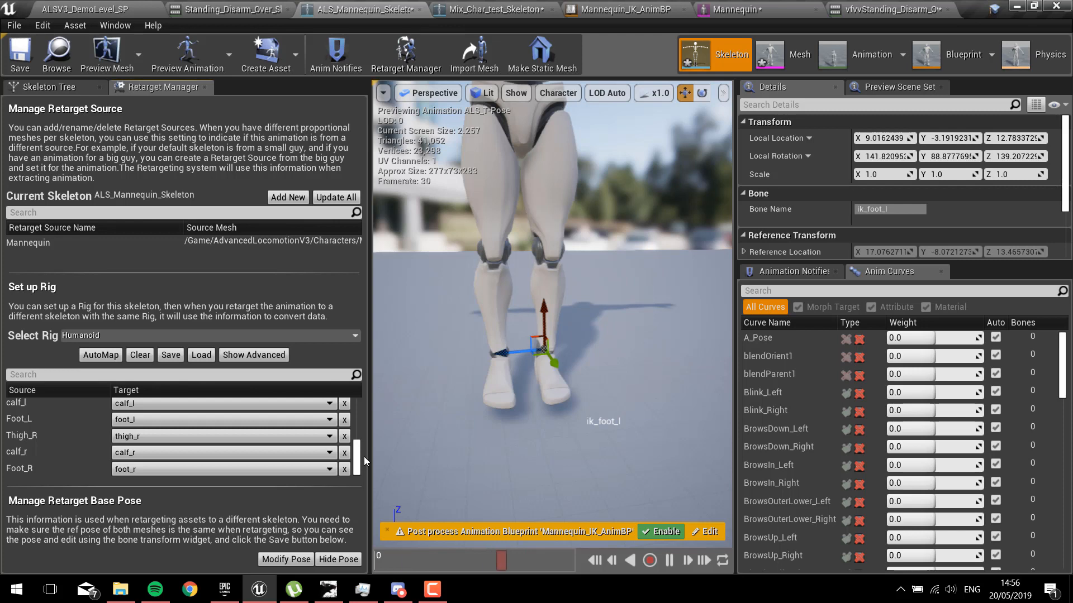
{"action": "mouse_move", "coordinate": [253, 354]}
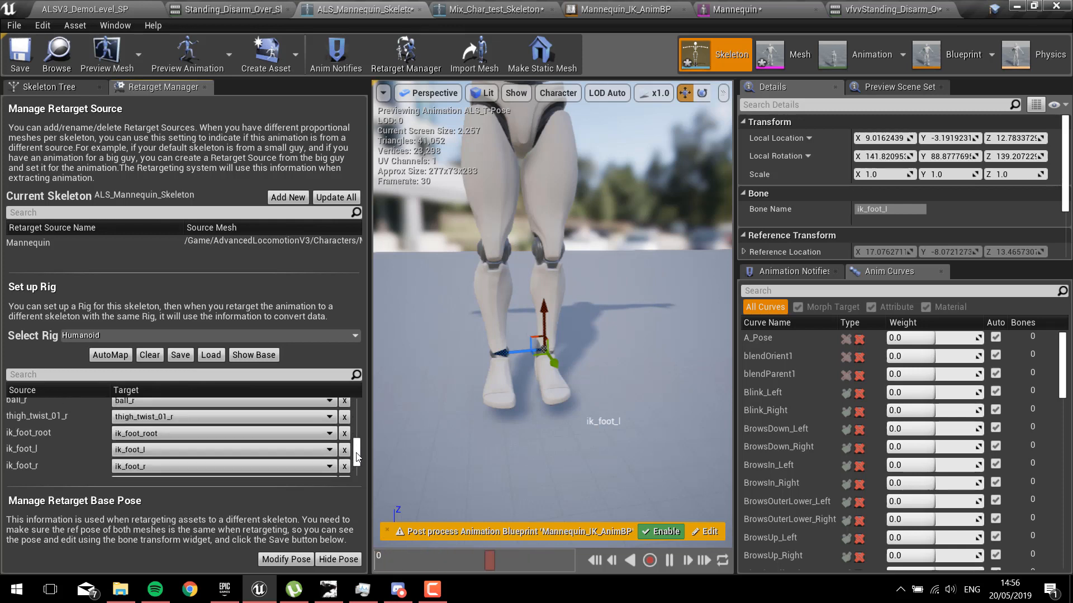
{"action": "scroll", "scroll_direction": "down", "scroll_amount": 3}
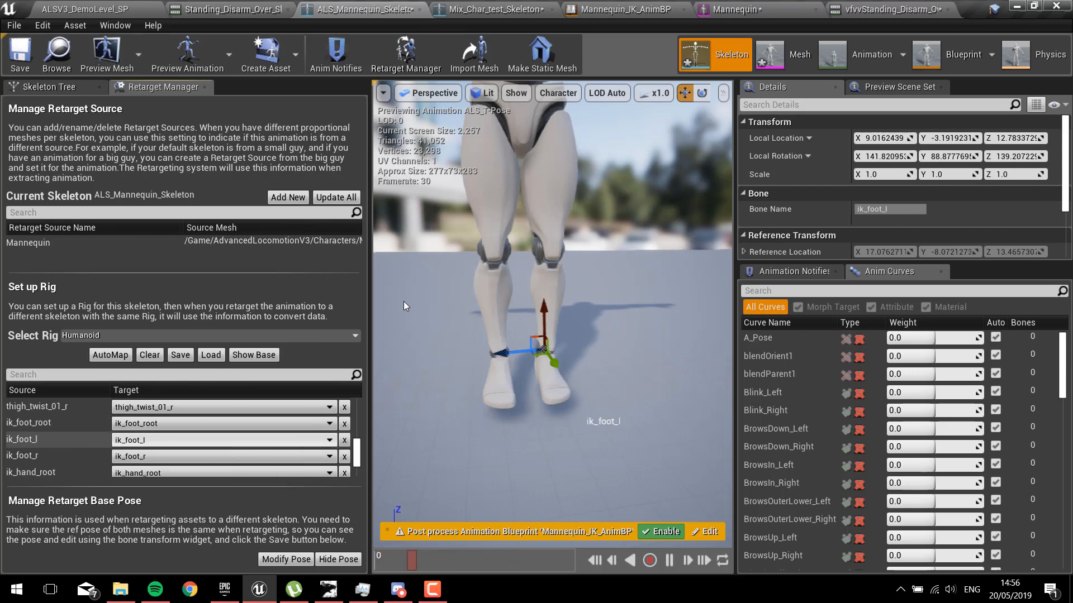
{"action": "left_click", "coordinate": [492, 9]}
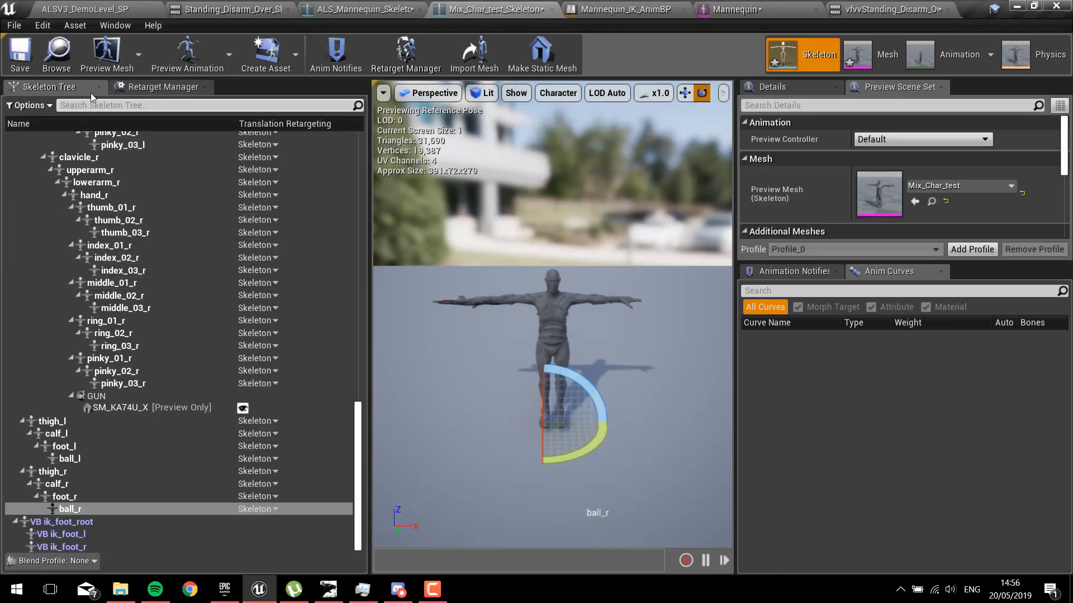
{"action": "left_click", "coordinate": [164, 87]}
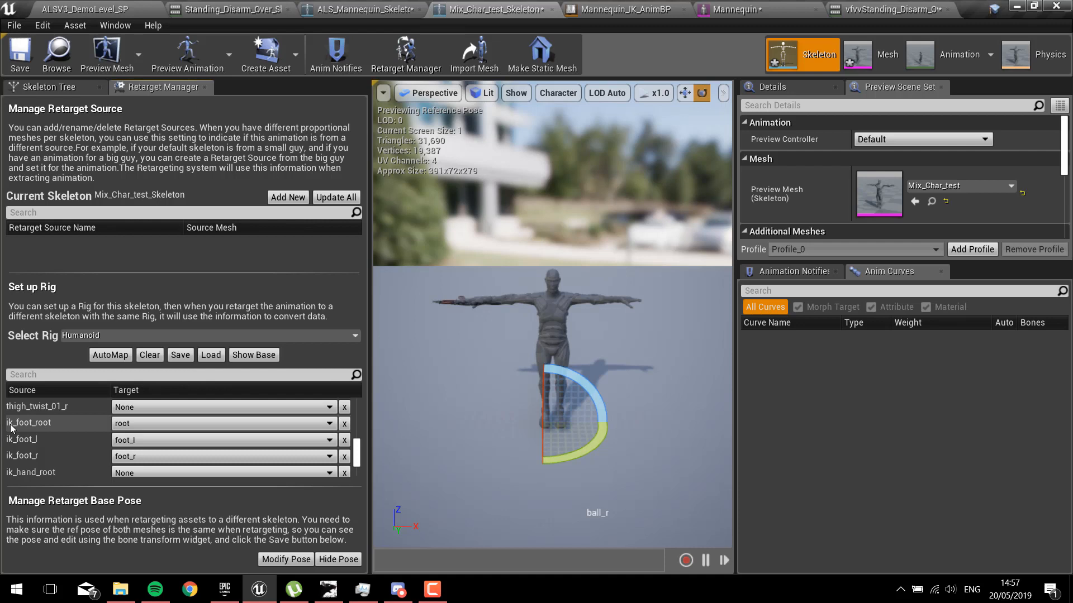
{"action": "left_click", "coordinate": [252, 355]}
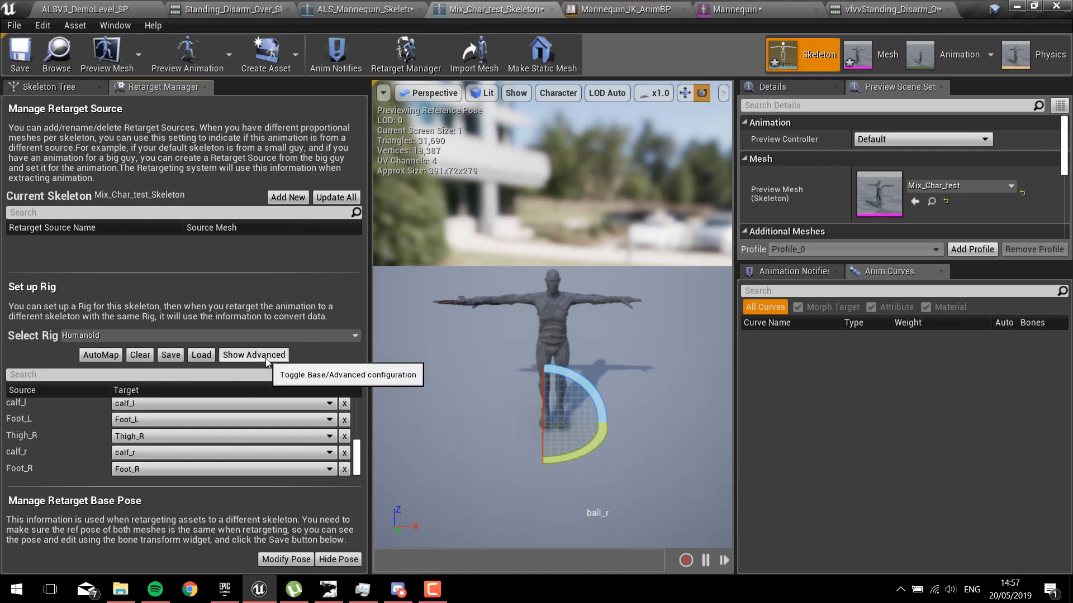
{"action": "left_click", "coordinate": [253, 354]}
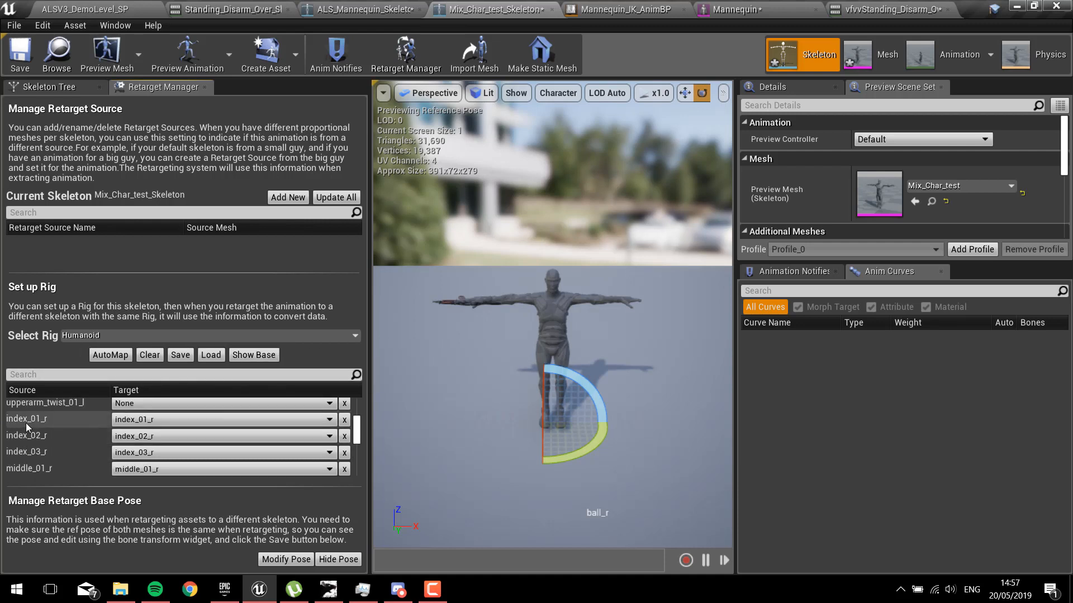
{"action": "scroll", "scroll_direction": "down", "scroll_amount": 3}
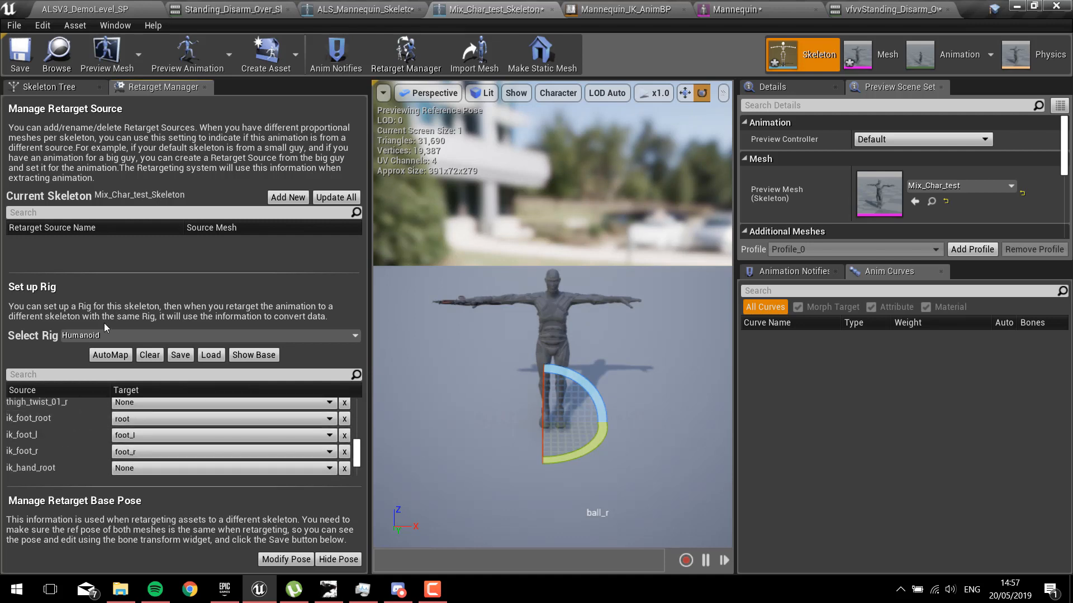
{"action": "scroll", "scroll_direction": "down", "scroll_amount": 3}
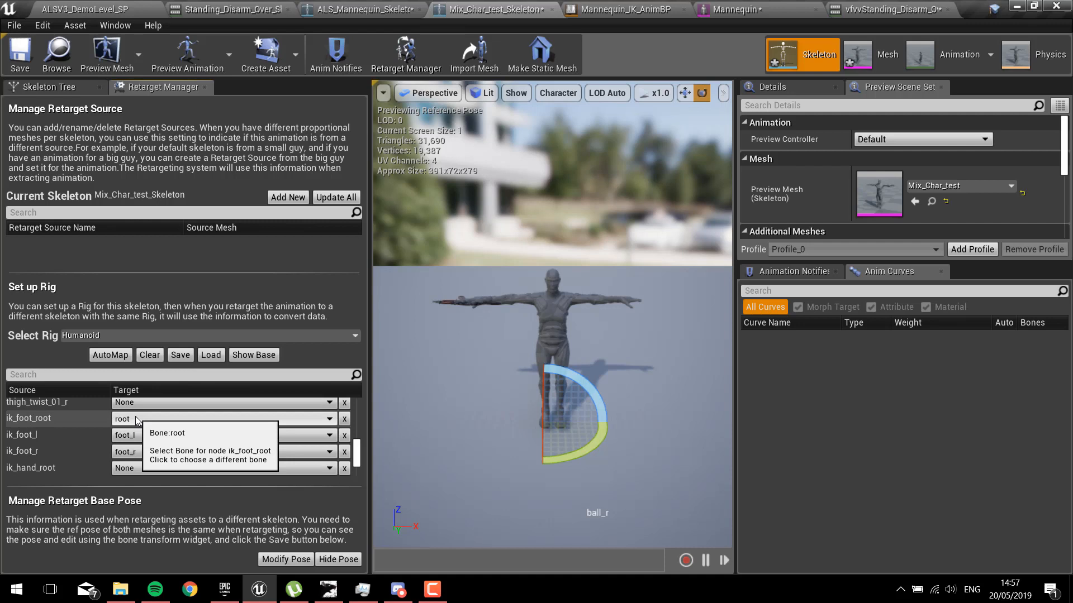
{"action": "mouse_move", "coordinate": [137, 436]}
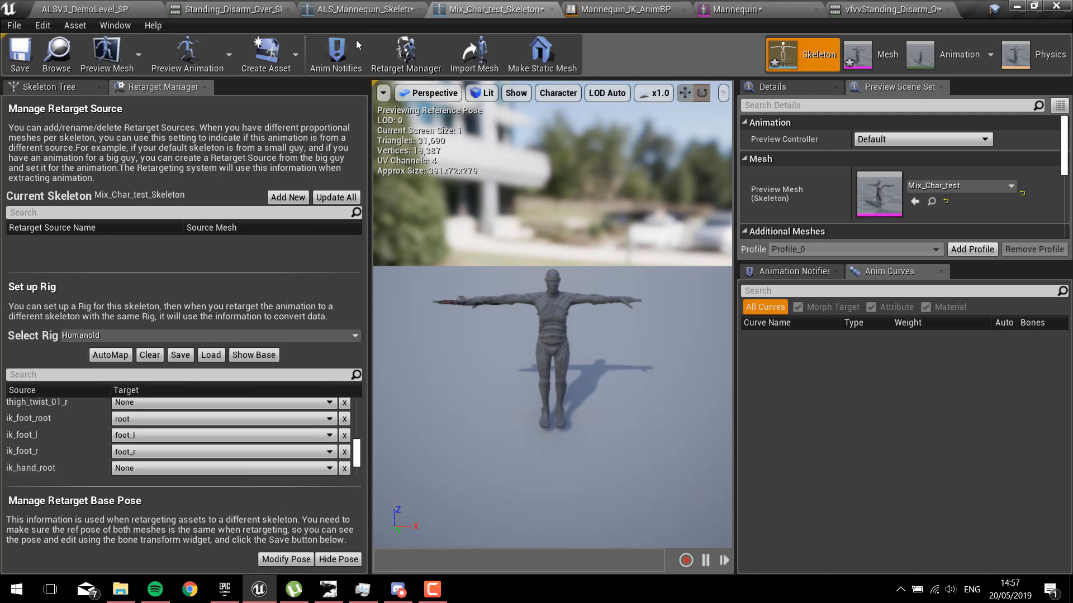
Step: Toggle the ALS mannequin's post-process Animation Blueprint back on and show its Skeleton Tree
{"action": "left_click", "coordinate": [356, 9]}
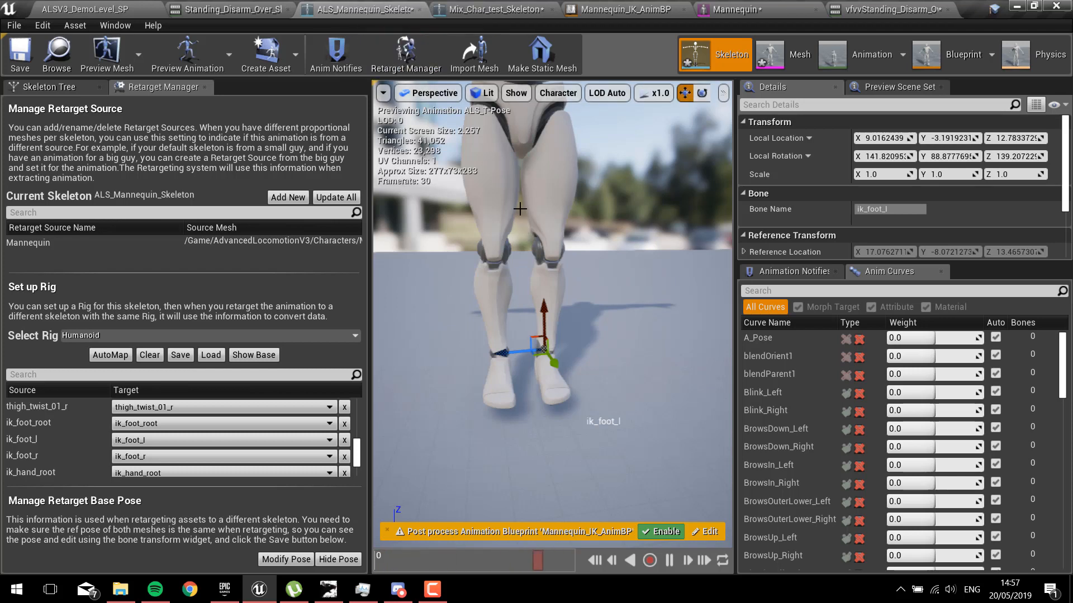
{"action": "left_click", "coordinate": [659, 532]}
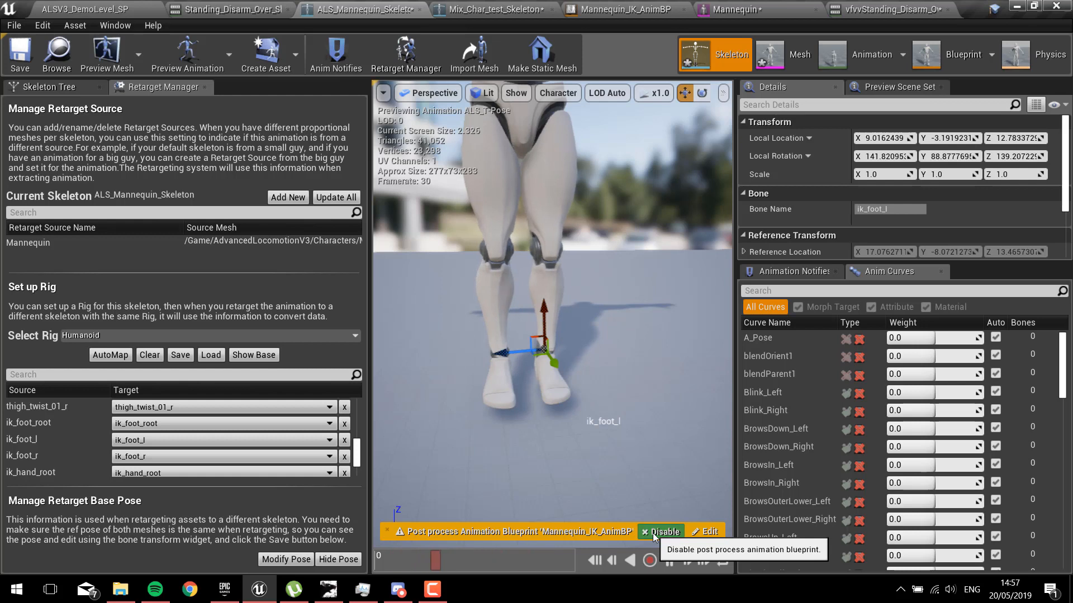
{"action": "left_click", "coordinate": [661, 532]}
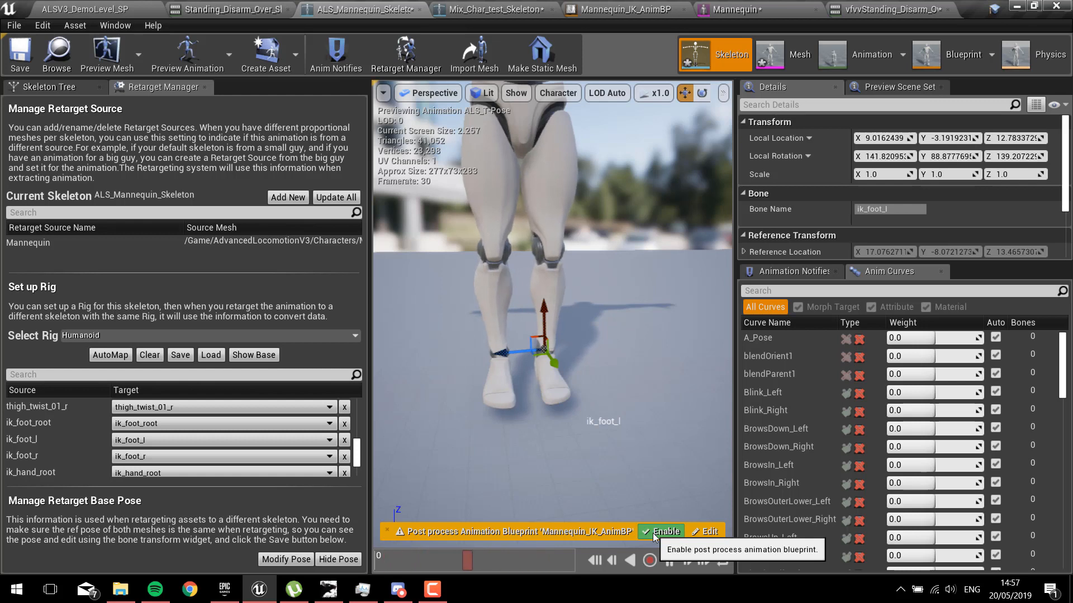
{"action": "left_click", "coordinate": [660, 532]}
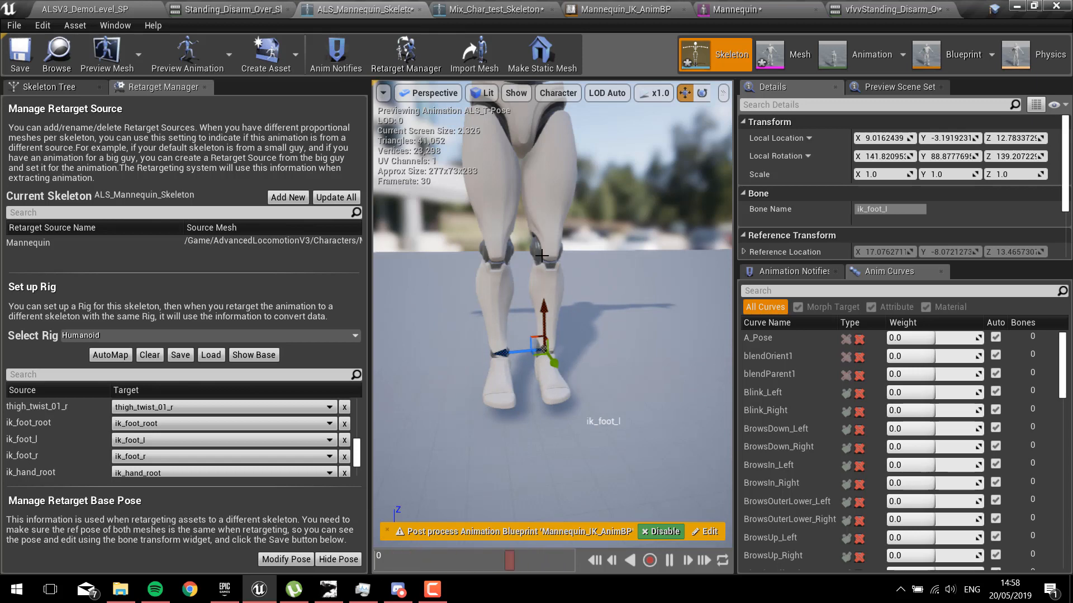
{"action": "left_click", "coordinate": [49, 87]}
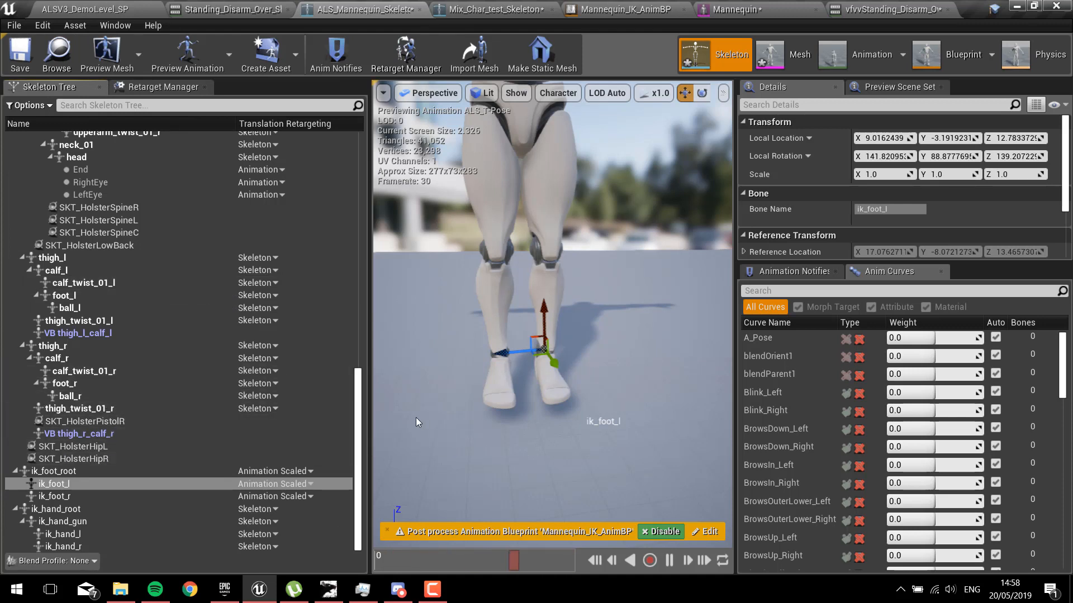
Step: Check ik_foot_root, ik_foot_l and ik_foot_r and switch the preview to Wireframe
{"action": "left_click", "coordinate": [52, 470]}
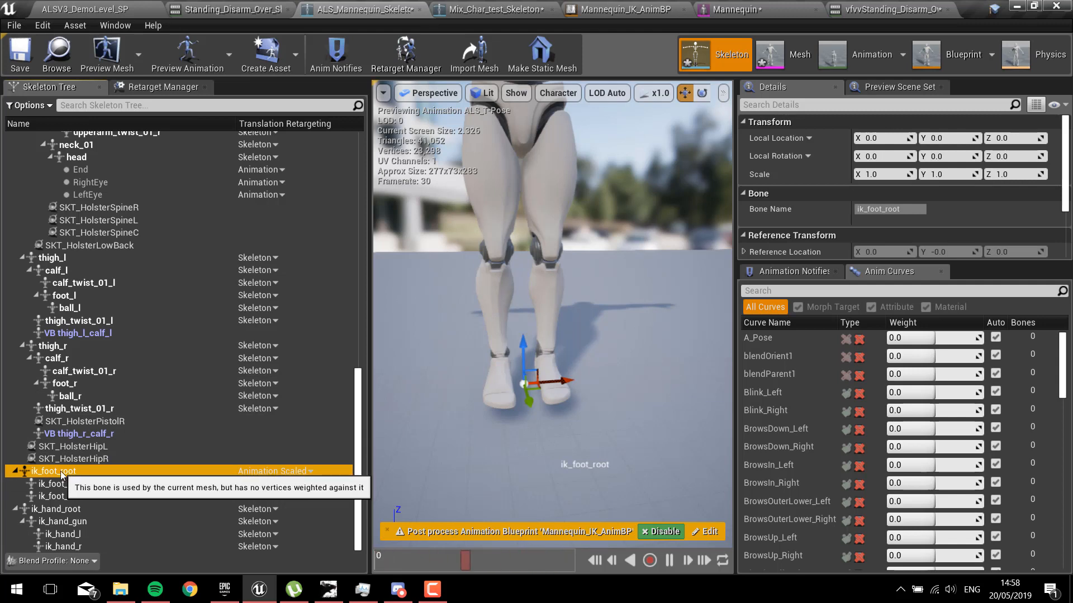
{"action": "left_click", "coordinate": [51, 484]}
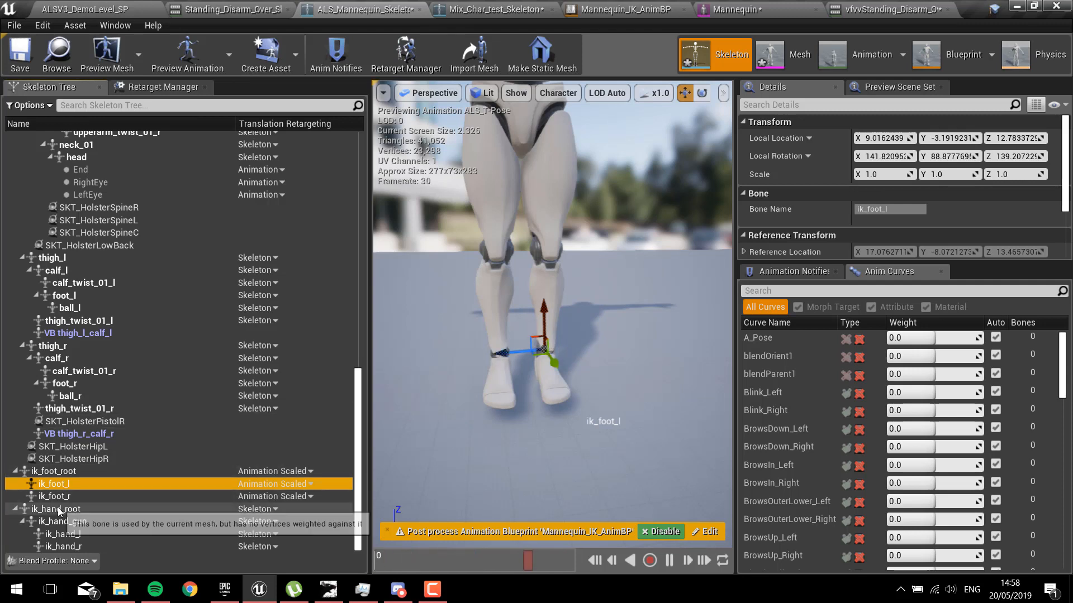
{"action": "left_click", "coordinate": [51, 496]}
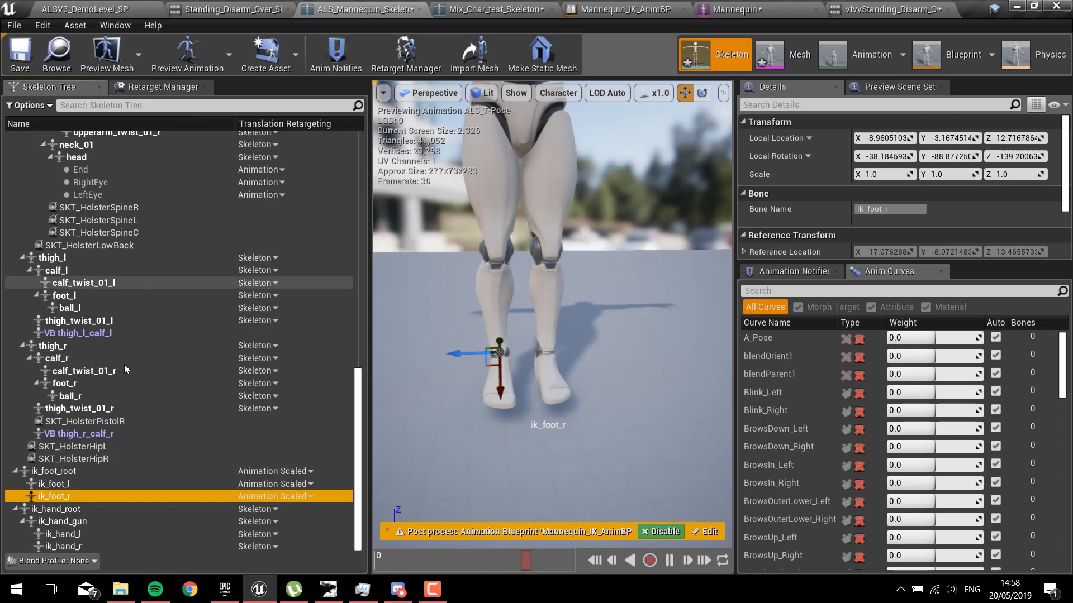
{"action": "left_click", "coordinate": [484, 92]}
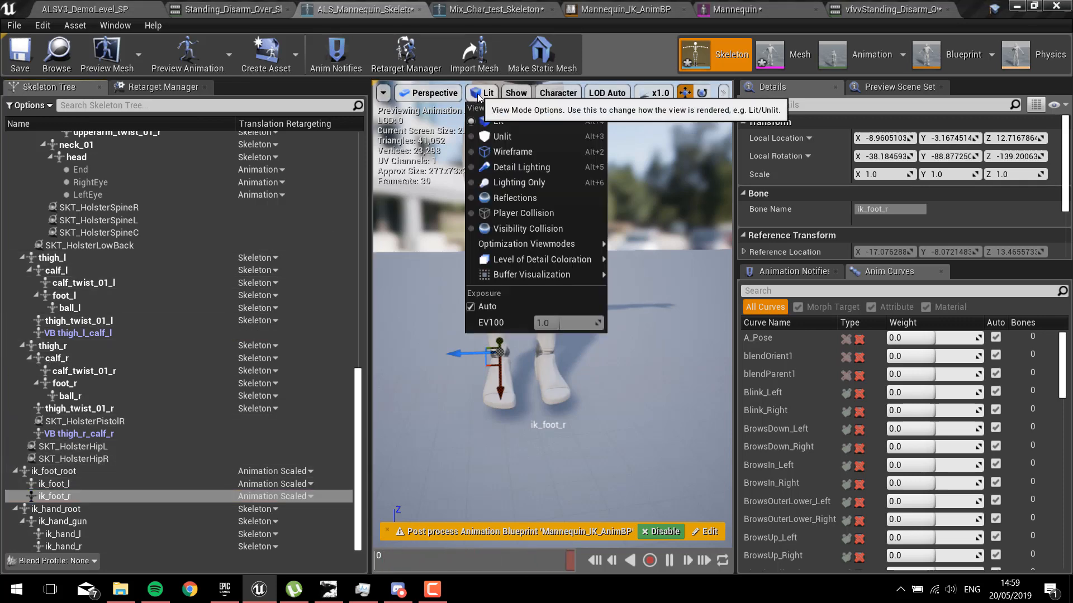
{"action": "left_click", "coordinate": [433, 92]}
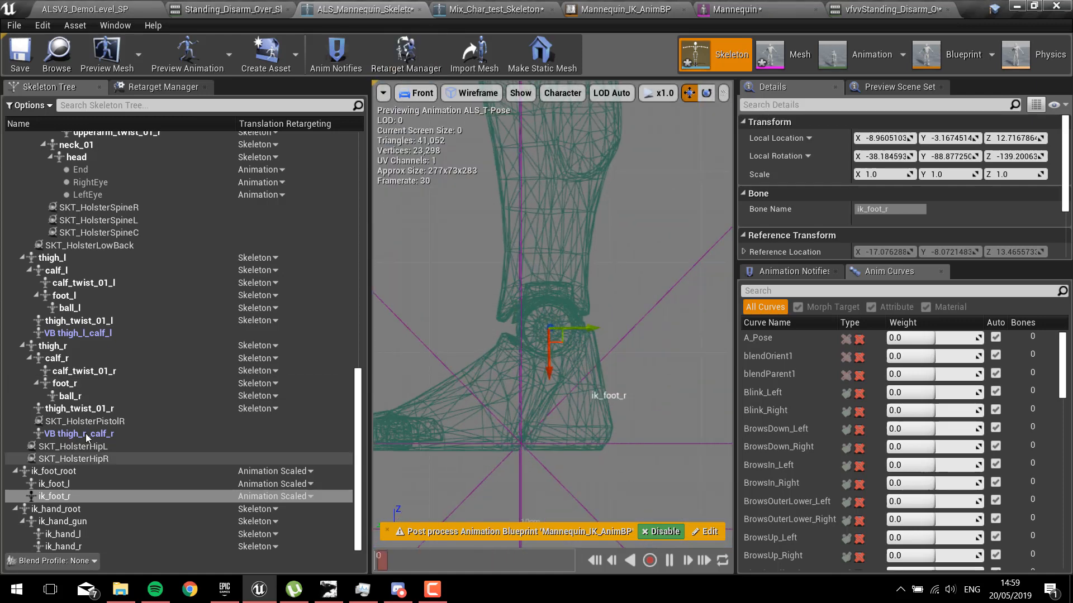
Step: Compare foot_l against ik_foot_l transforms from front and side views
{"action": "left_click", "coordinate": [55, 484]}
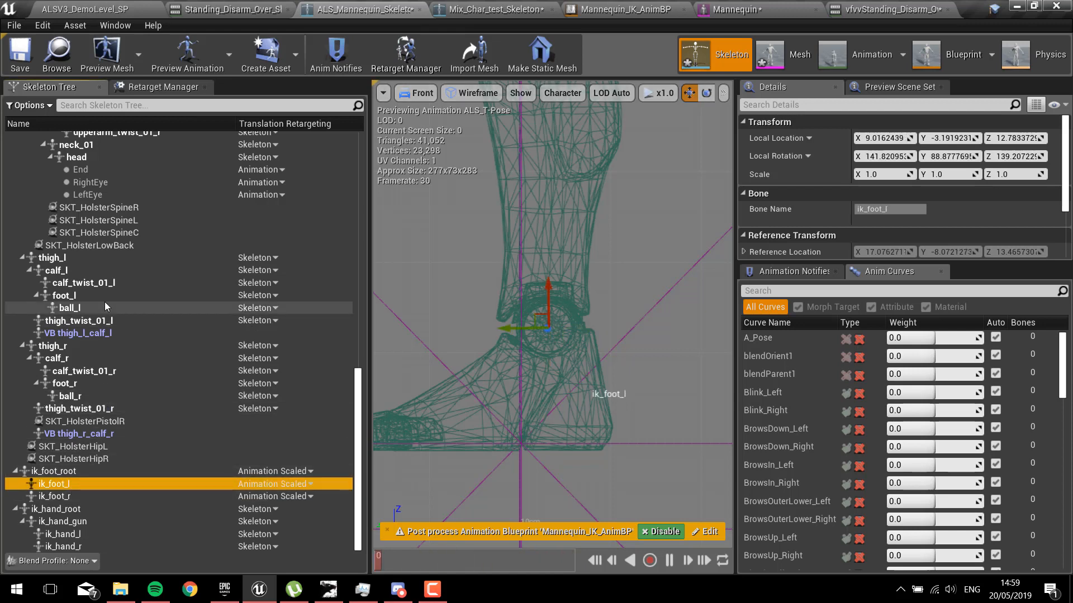
{"action": "left_click", "coordinate": [64, 295]}
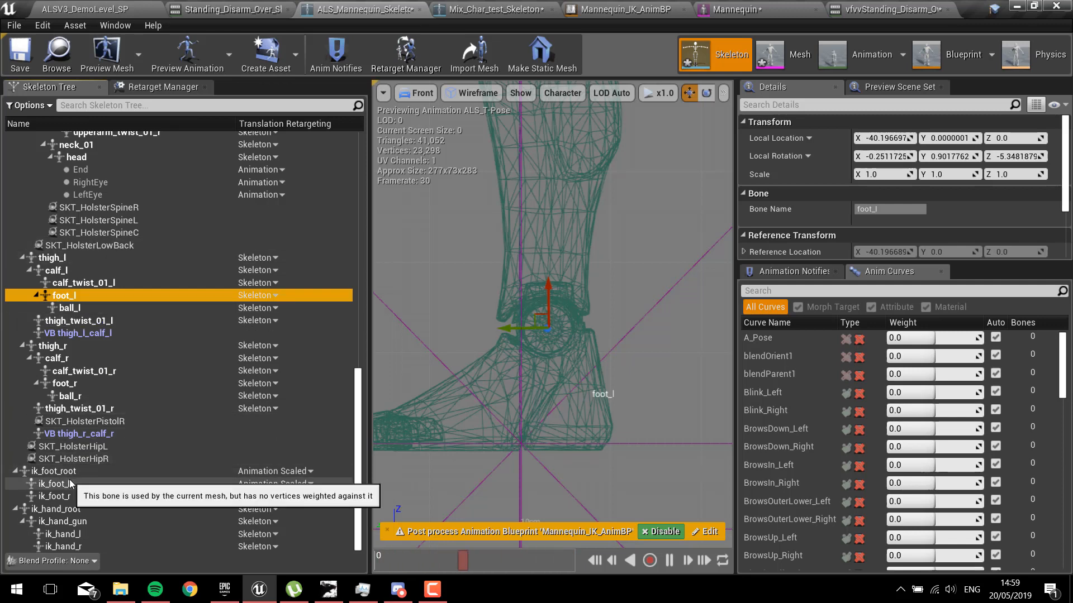
{"action": "left_click", "coordinate": [61, 484]}
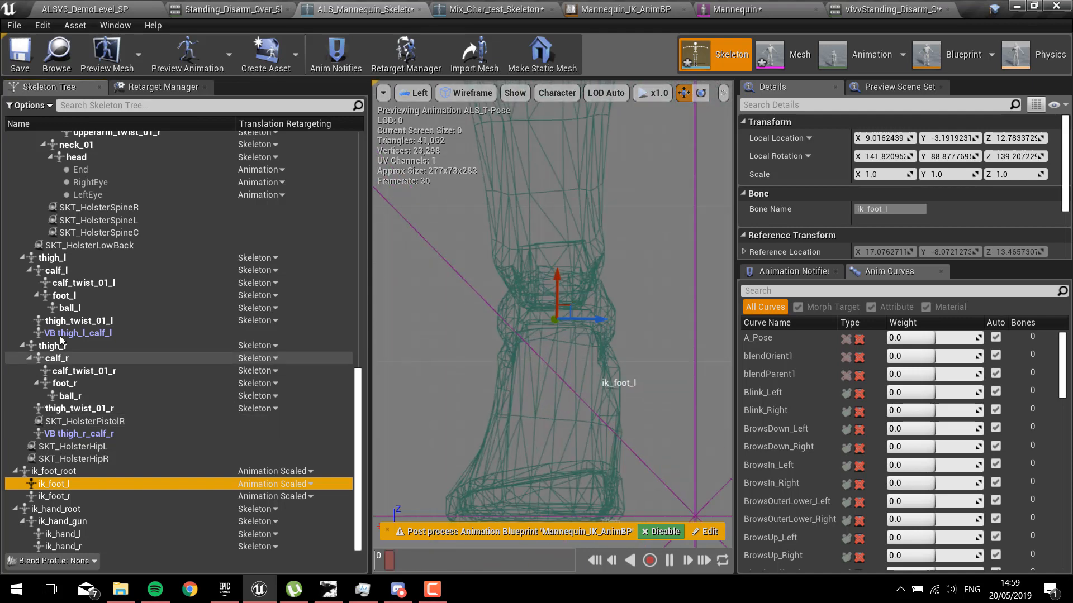
{"action": "left_click", "coordinate": [65, 295]}
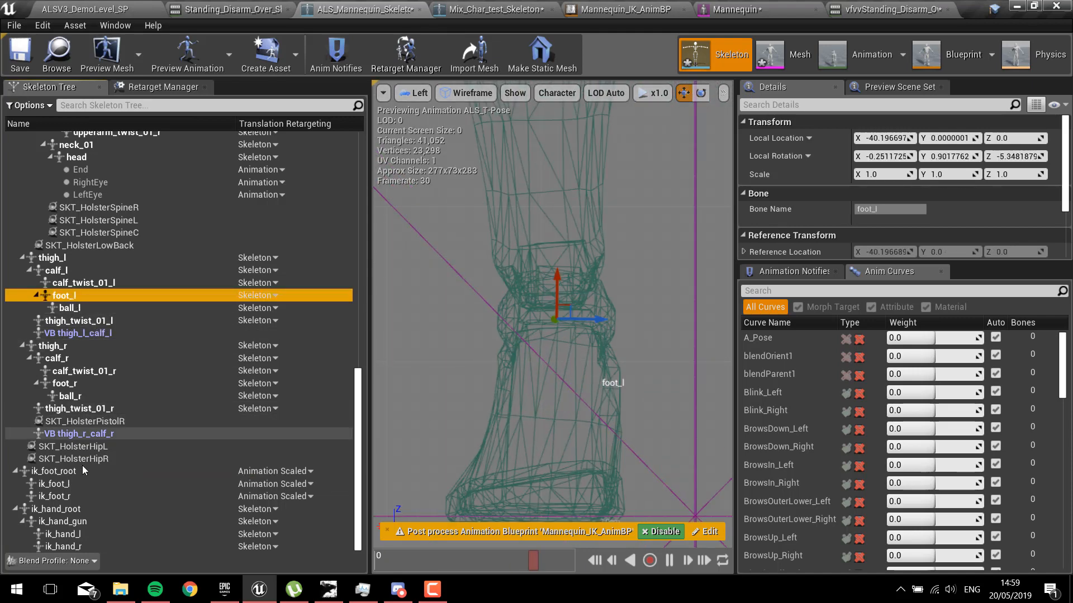
{"action": "left_click", "coordinate": [53, 484]}
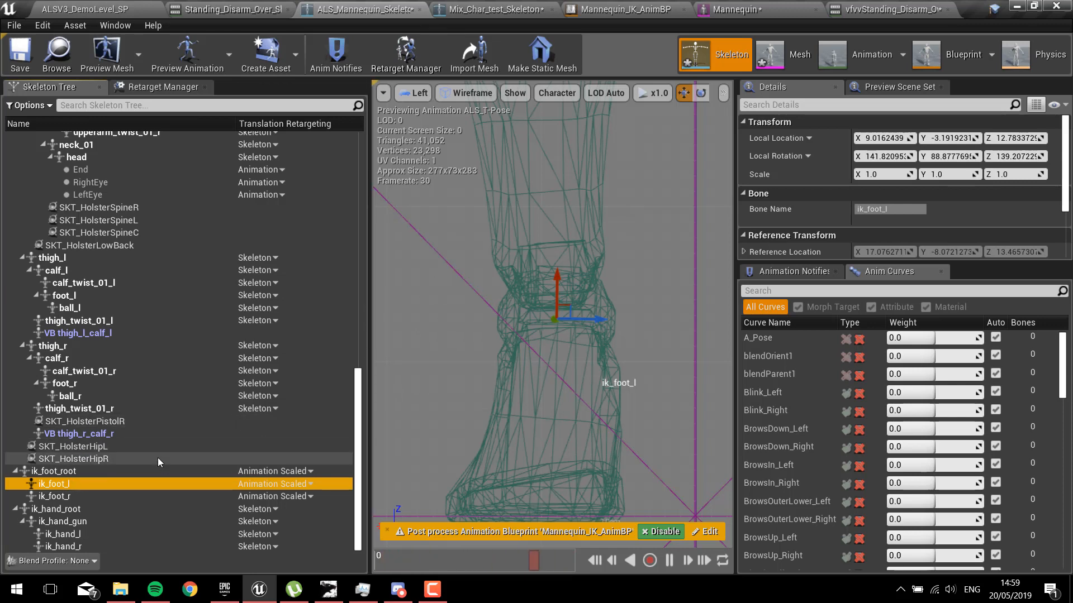
Step: Compare foot_r against ik_foot_r transforms from the side
{"action": "left_click", "coordinate": [63, 383]}
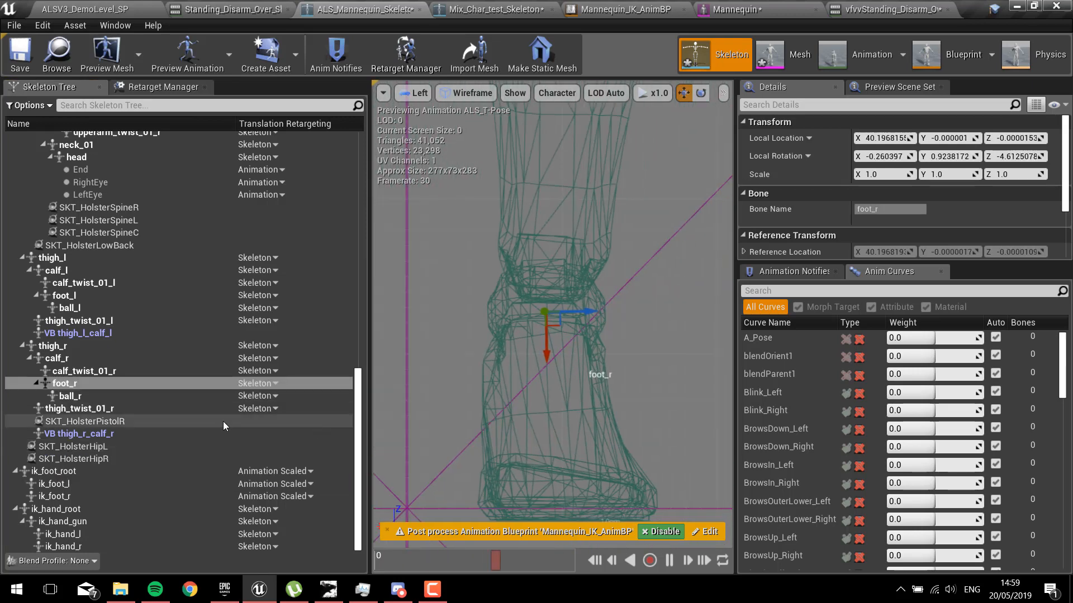
{"action": "left_click", "coordinate": [56, 496]}
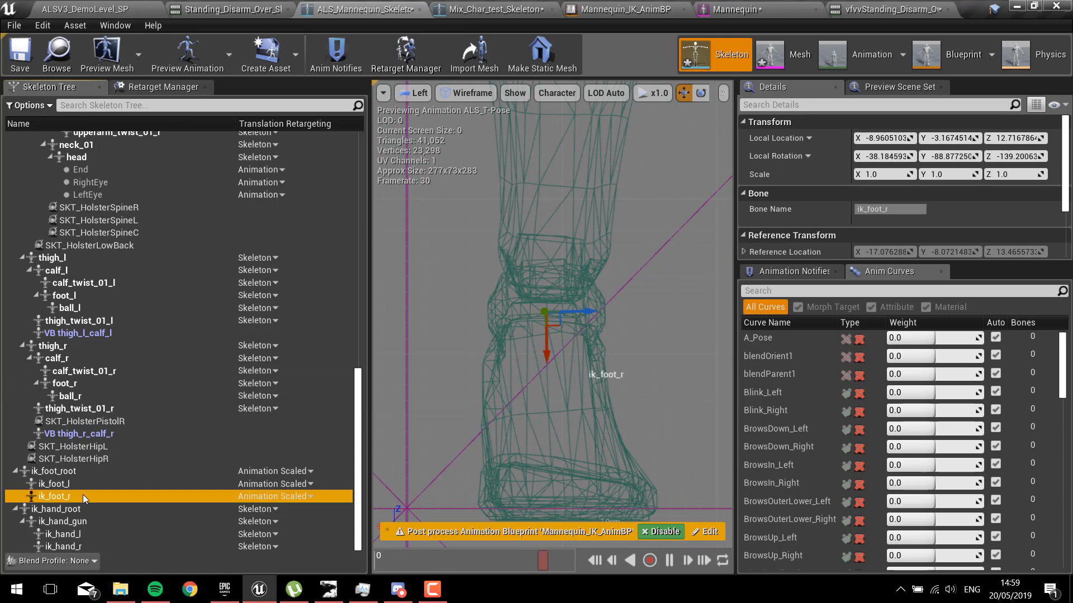
{"action": "left_click", "coordinate": [62, 384]}
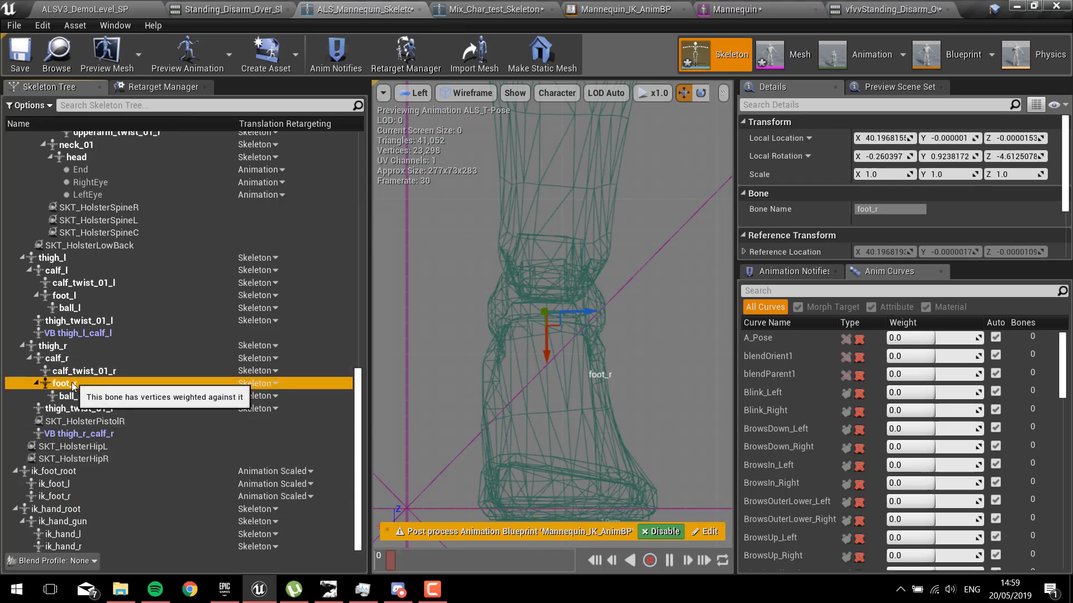
{"action": "left_click", "coordinate": [54, 497]}
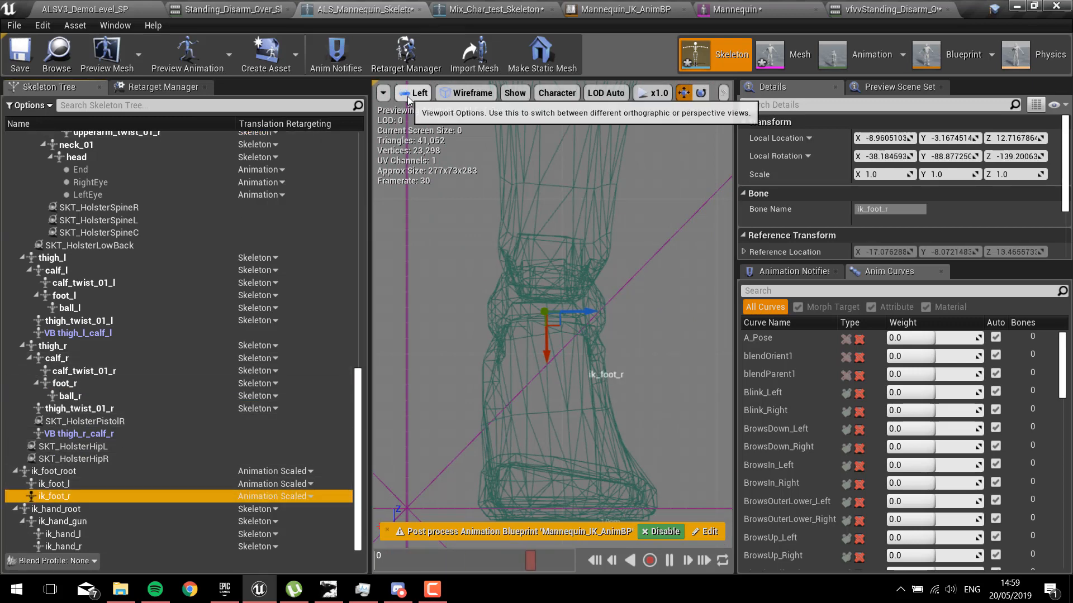
Step: View the mannequin from the Back and compare foot_r with ik_foot_r
{"action": "left_click", "coordinate": [384, 92]}
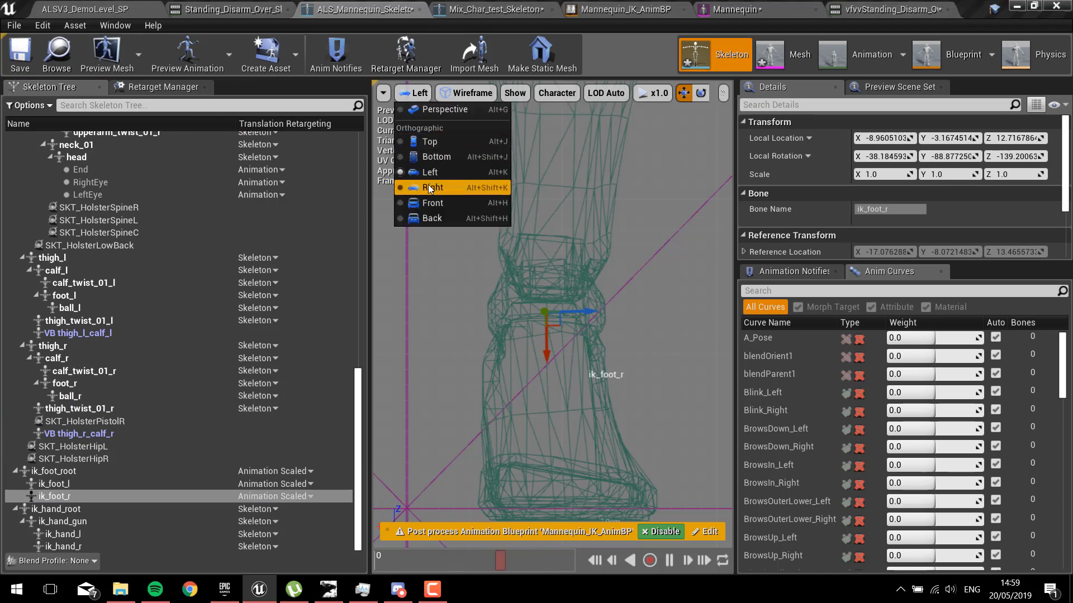
{"action": "mouse_move", "coordinate": [432, 203]}
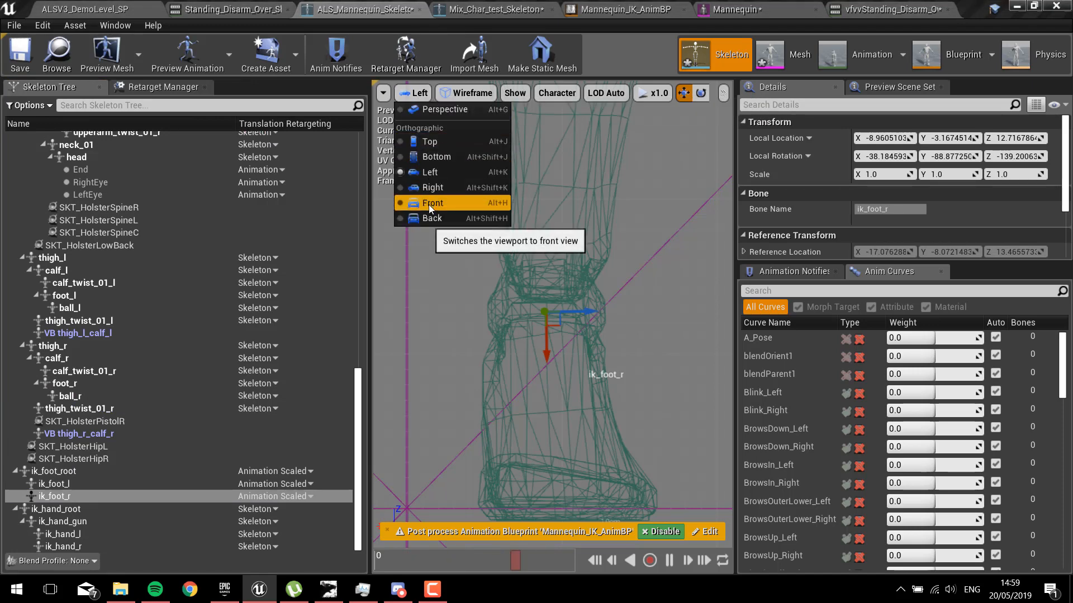
{"action": "left_click", "coordinate": [432, 202]}
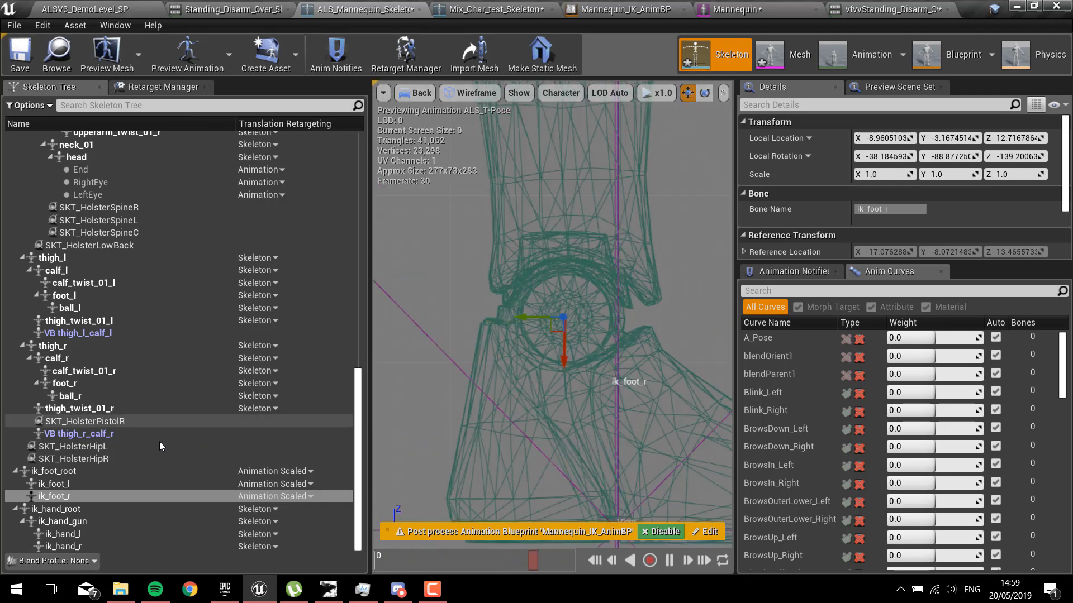
{"action": "left_click", "coordinate": [64, 383]}
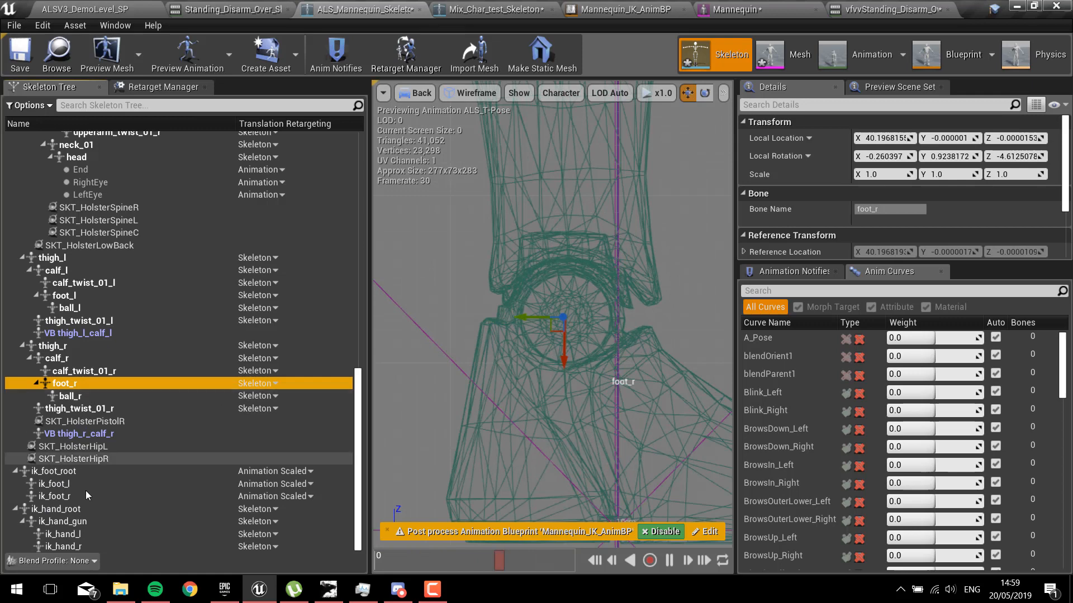
{"action": "left_click", "coordinate": [55, 496]}
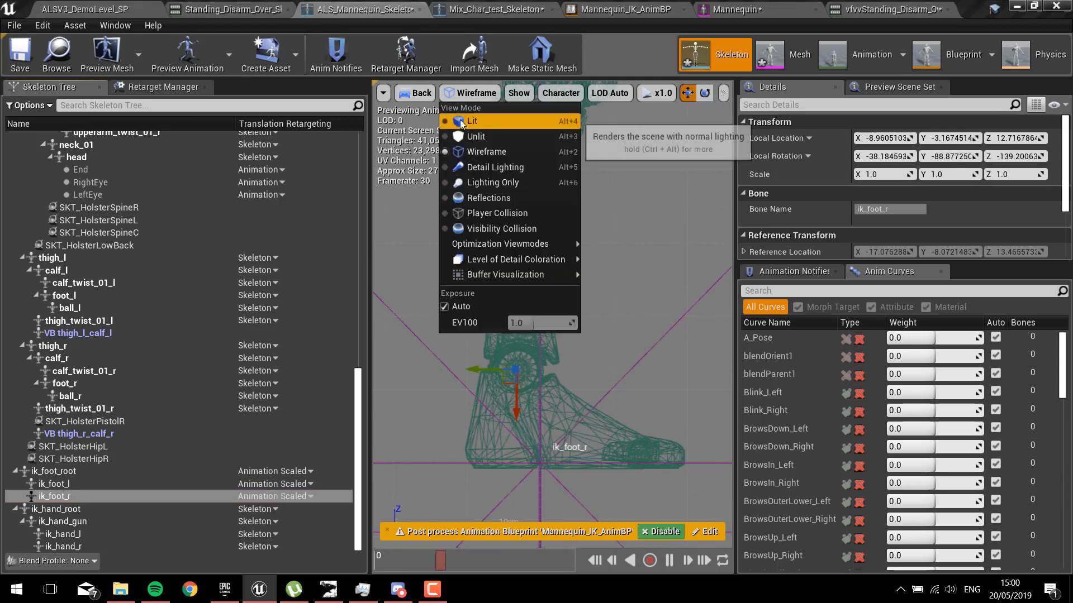
Step: Return the preview to Lit shading and cancel the Create a New Animation Asset dialog
{"action": "left_click", "coordinate": [471, 121]}
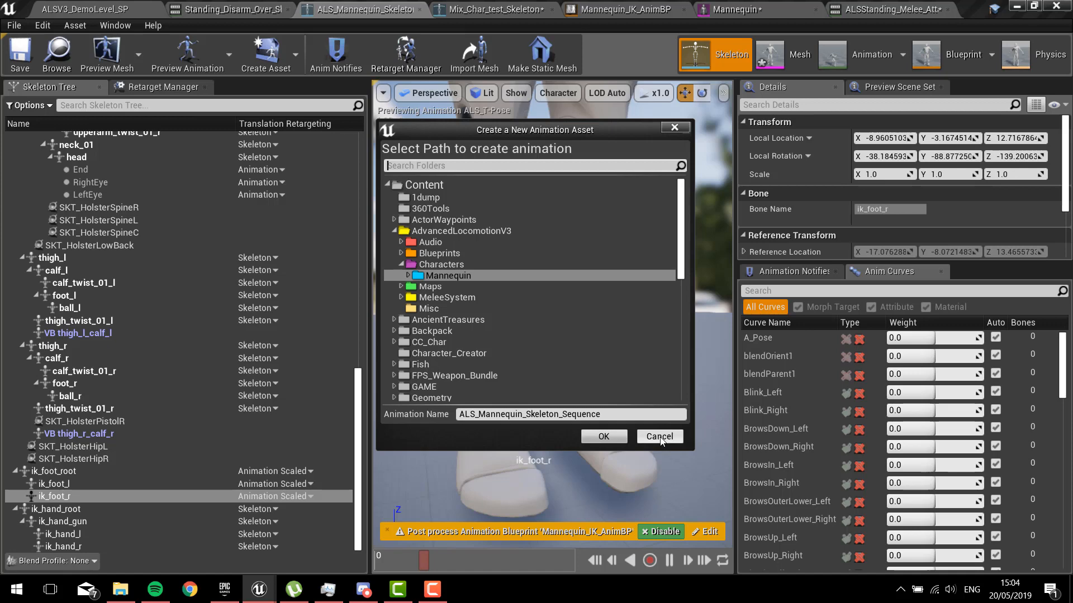
{"action": "left_click", "coordinate": [658, 436]}
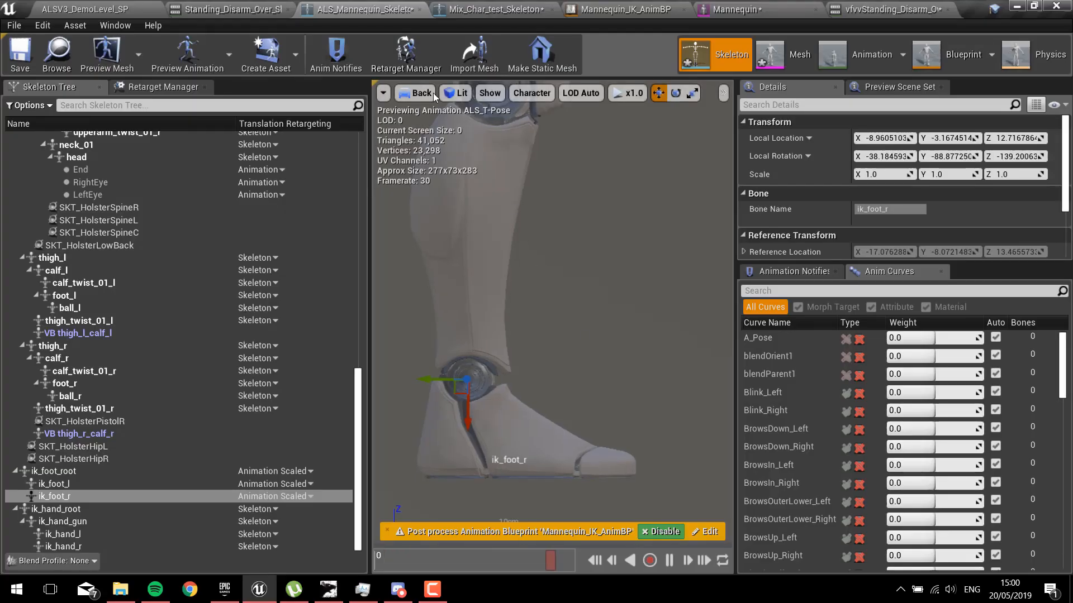
Step: Return to the level editor and show MIXAMO_FULL_TEST's AnimationsToRetarget/Done folder
{"action": "left_click", "coordinate": [384, 93]}
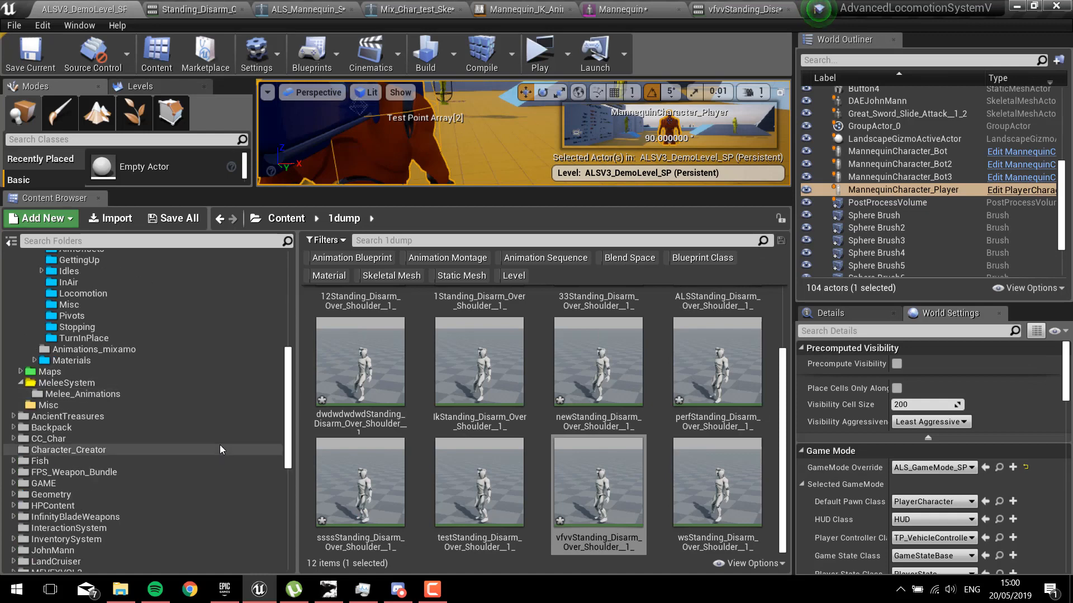
{"action": "left_click", "coordinate": [56, 405]}
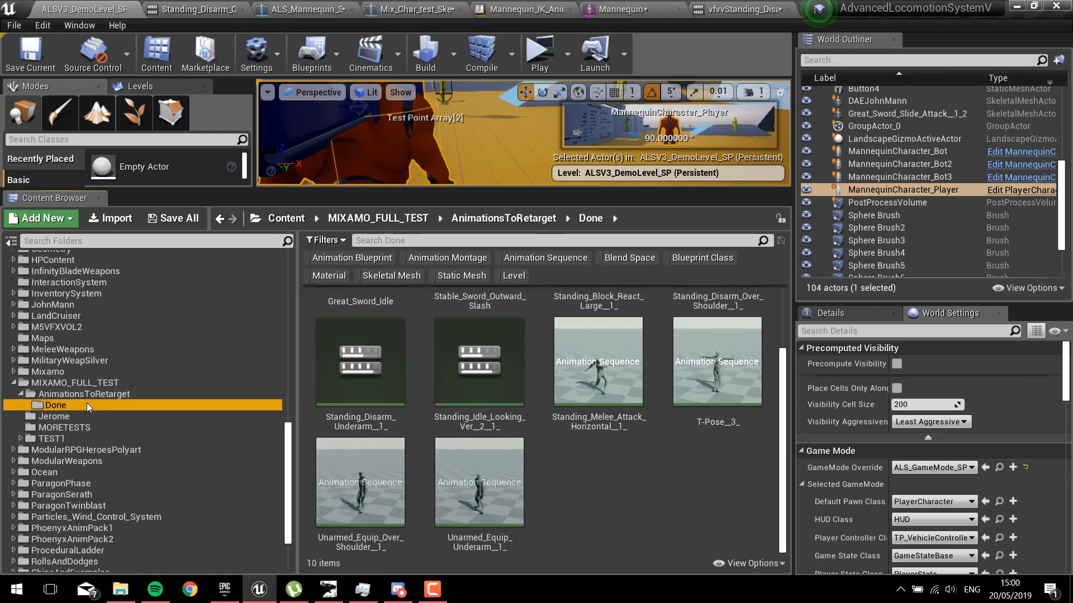
{"action": "mouse_move", "coordinate": [598, 400]}
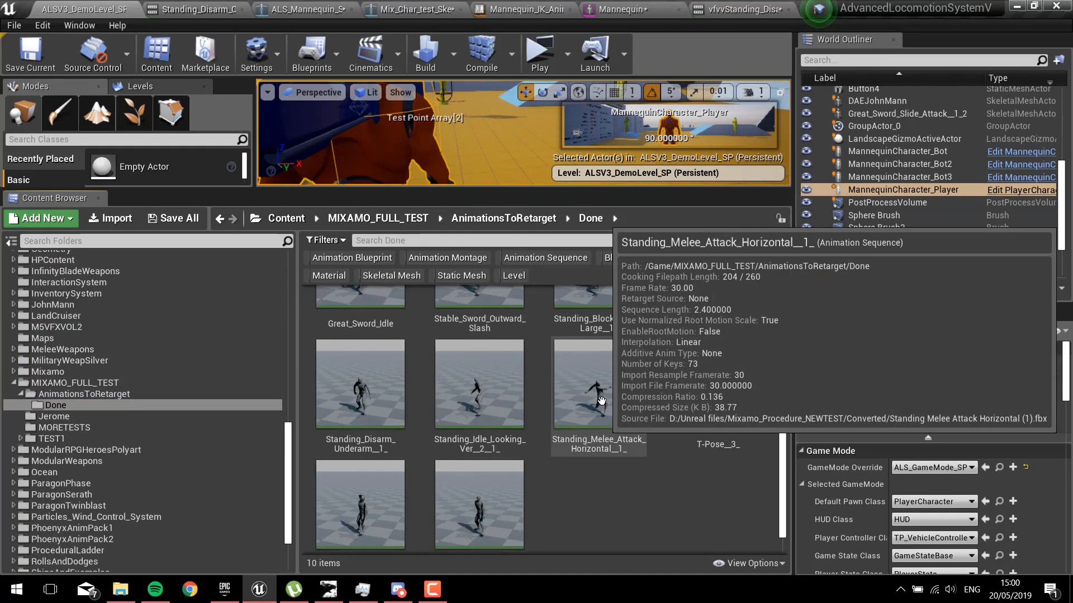
Step: Duplicate and retarget Standing_Melee_Attack_Horizontal_1_ to ALS_Mannequin_Skeleton with prefix ALS
{"action": "right_click", "coordinate": [597, 383]}
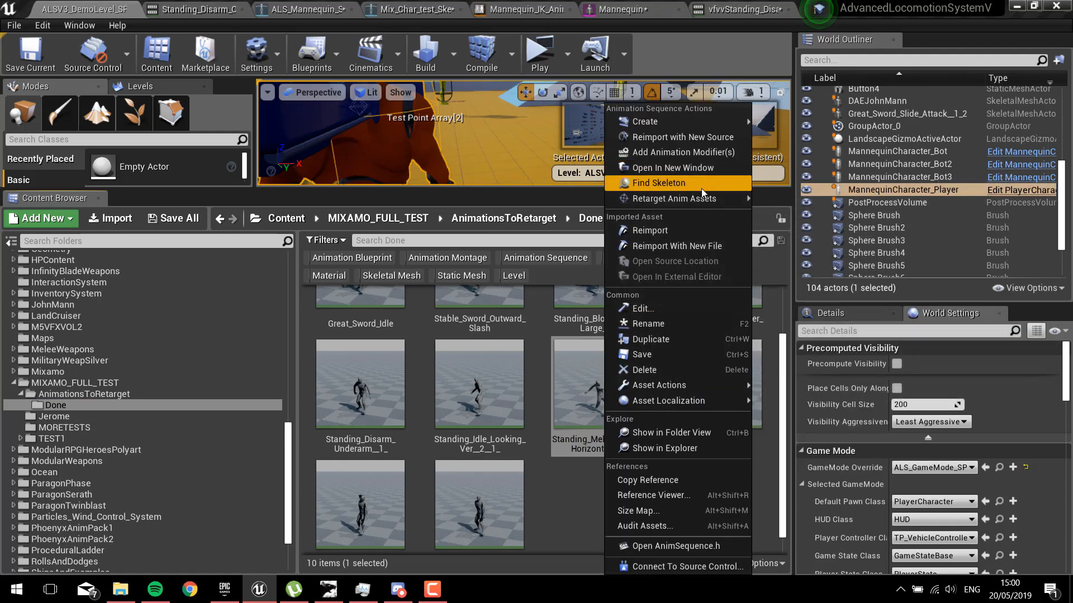
{"action": "mouse_move", "coordinate": [677, 199]}
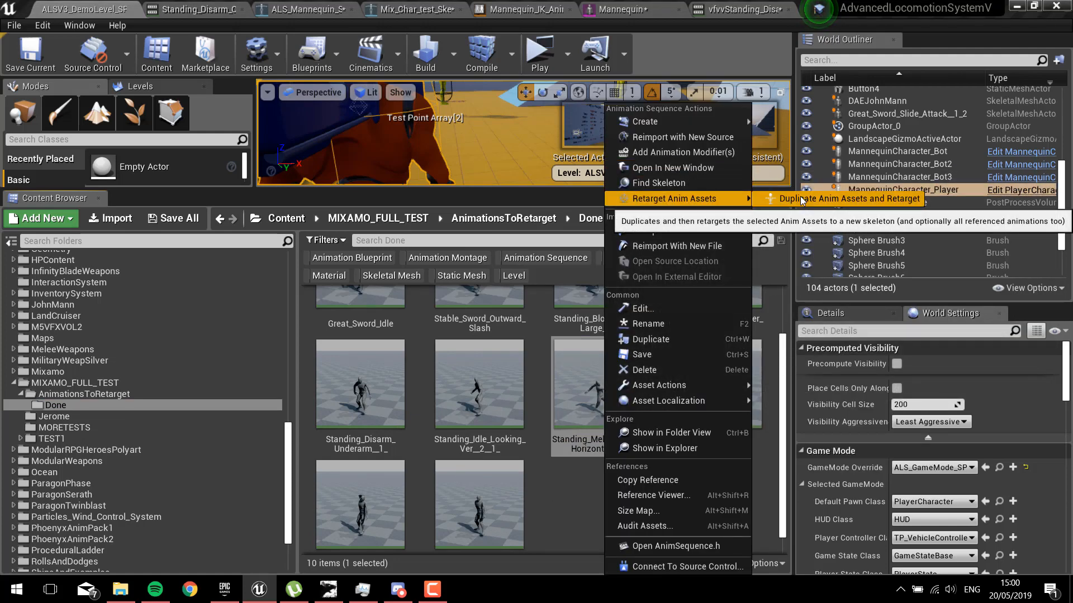
{"action": "left_click", "coordinate": [846, 199]}
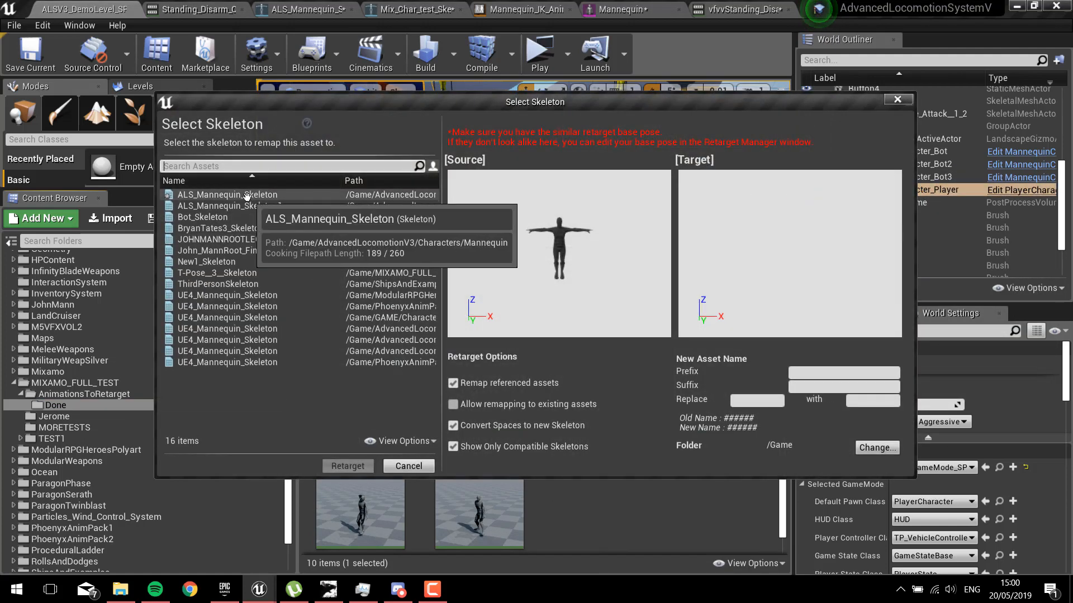
{"action": "left_click", "coordinate": [226, 194]}
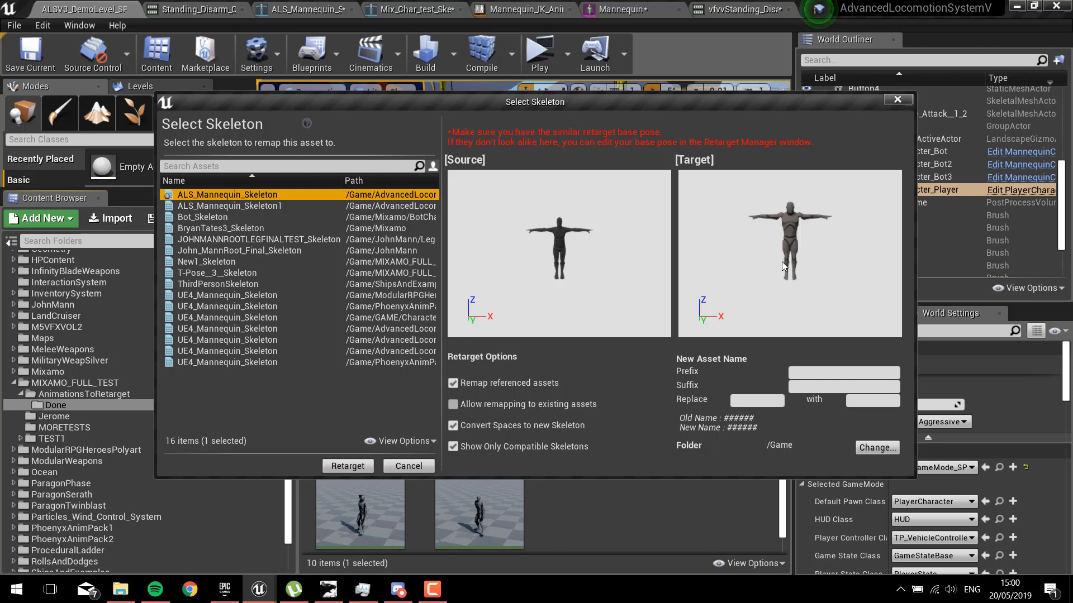
{"action": "mouse_move", "coordinate": [833, 266]}
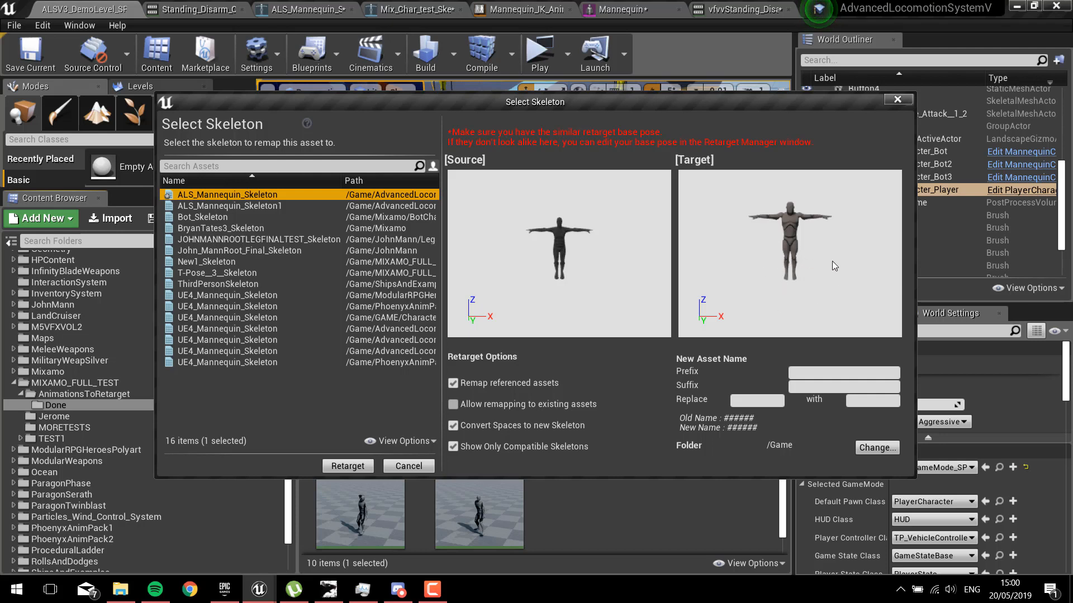
{"action": "mouse_move", "coordinate": [809, 262]}
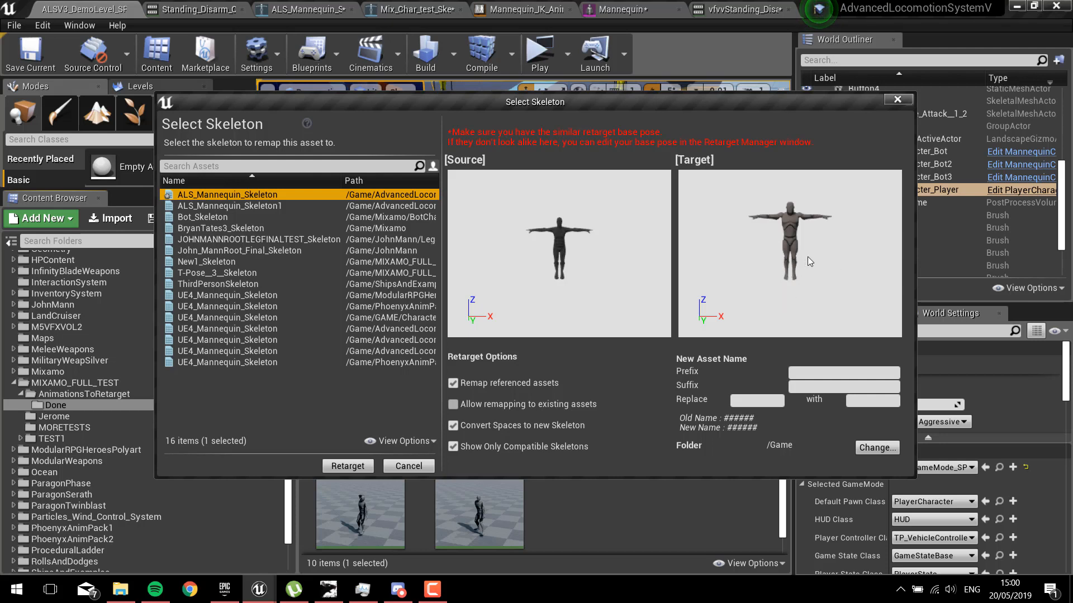
{"action": "mouse_move", "coordinate": [776, 257]}
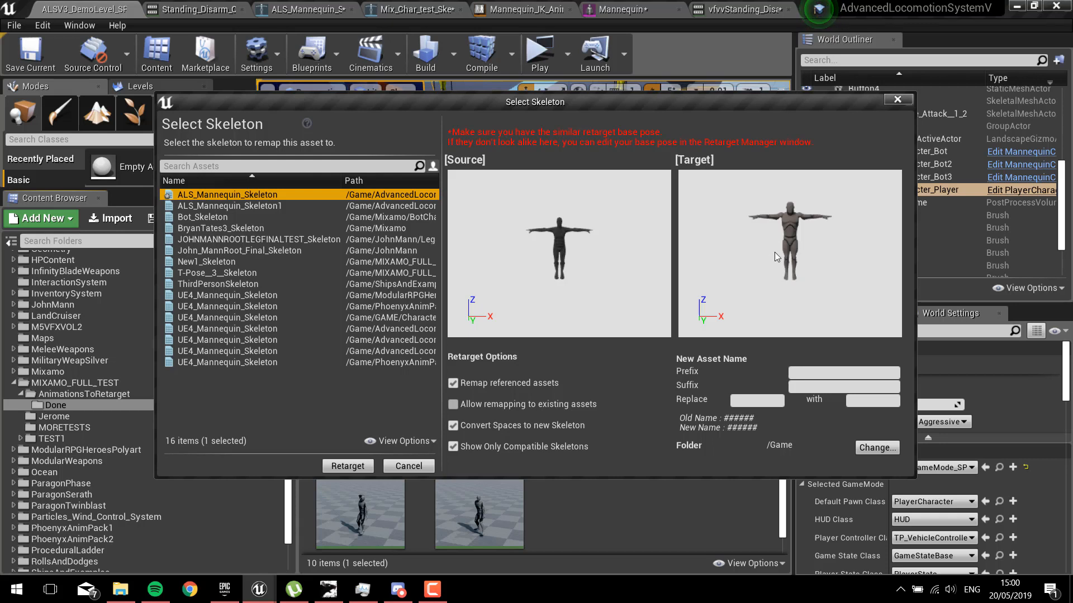
{"action": "mouse_move", "coordinate": [775, 264]}
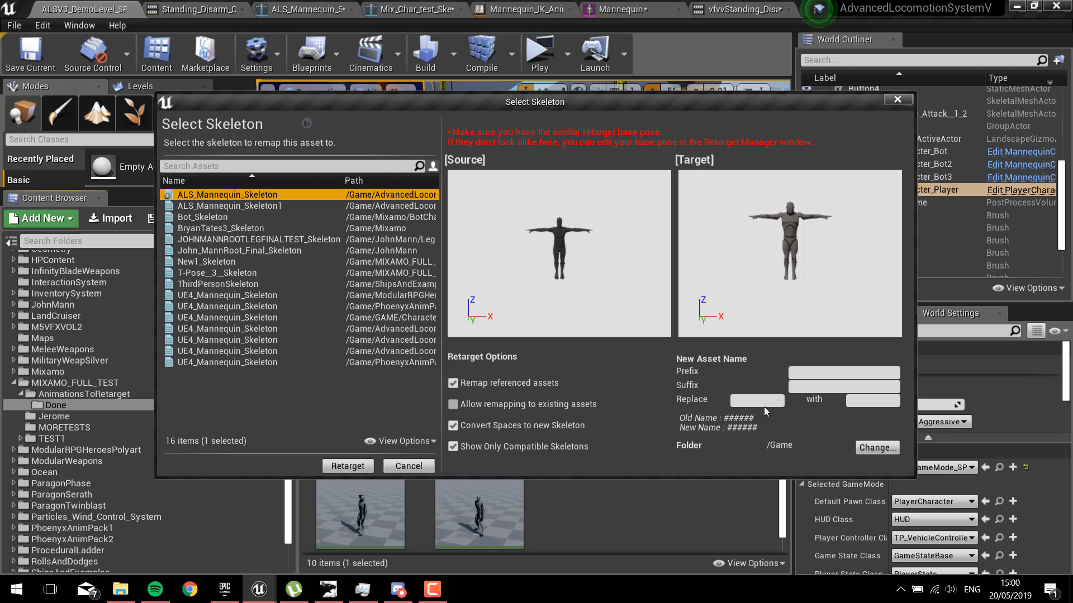
{"action": "mouse_move", "coordinate": [780, 342]}
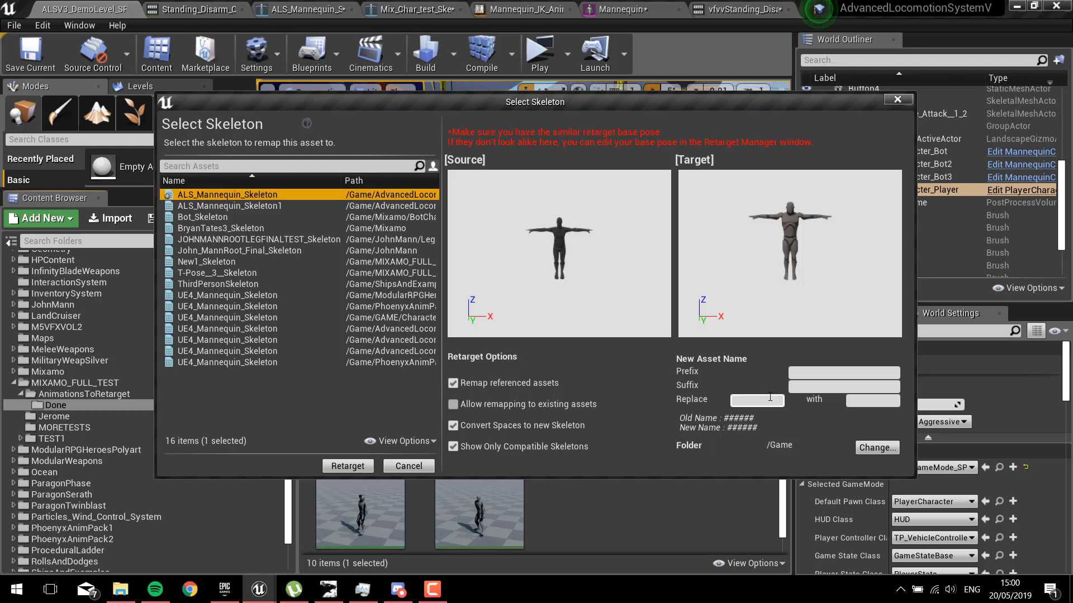
{"action": "left_click", "coordinate": [844, 371]}
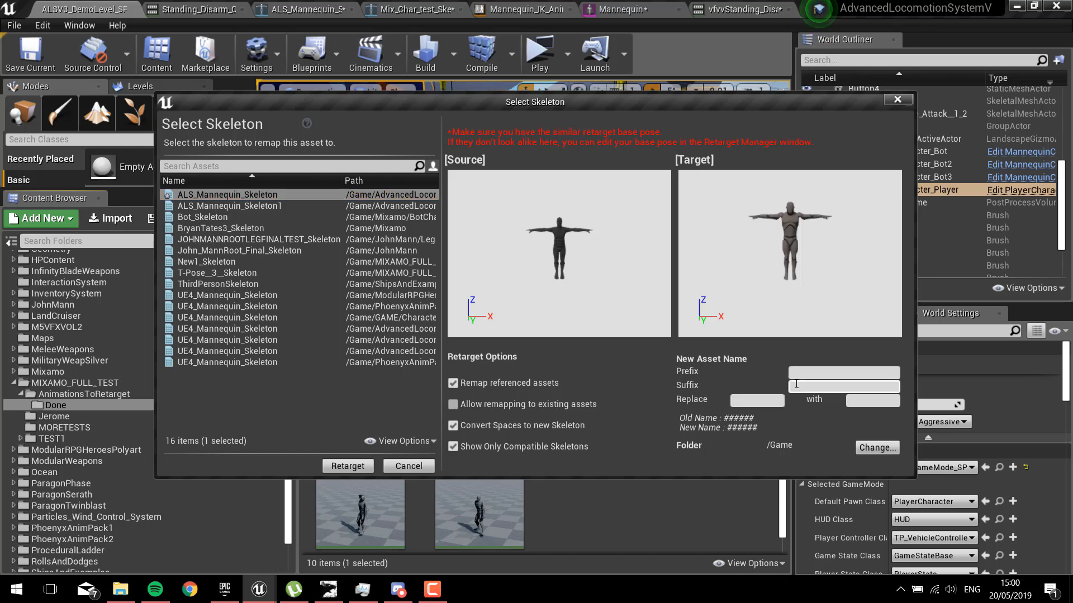
{"action": "left_click", "coordinate": [844, 372]}
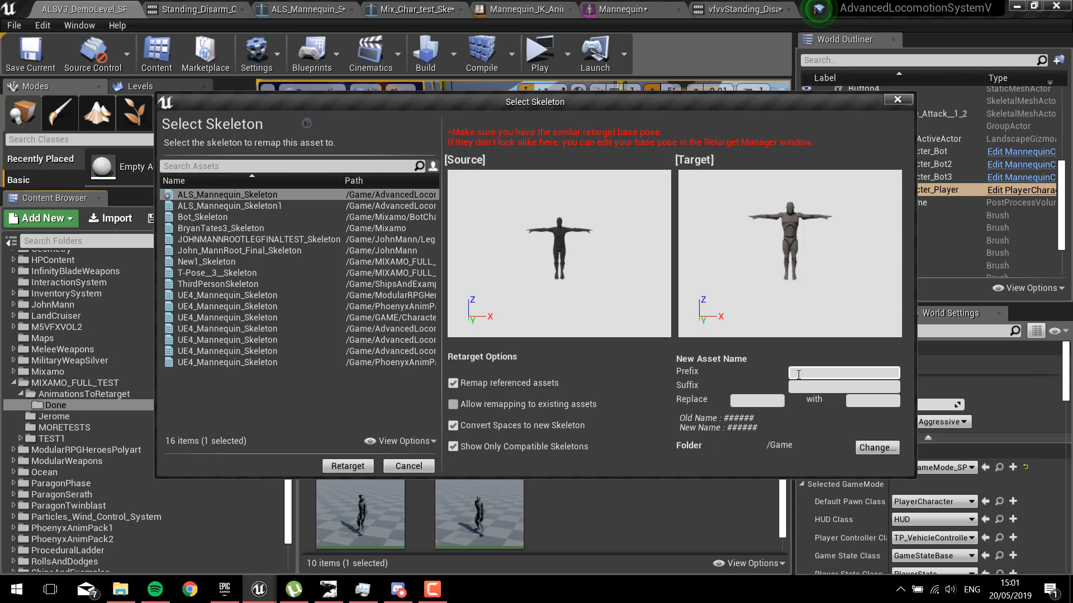
{"action": "type", "text": "ALS"}
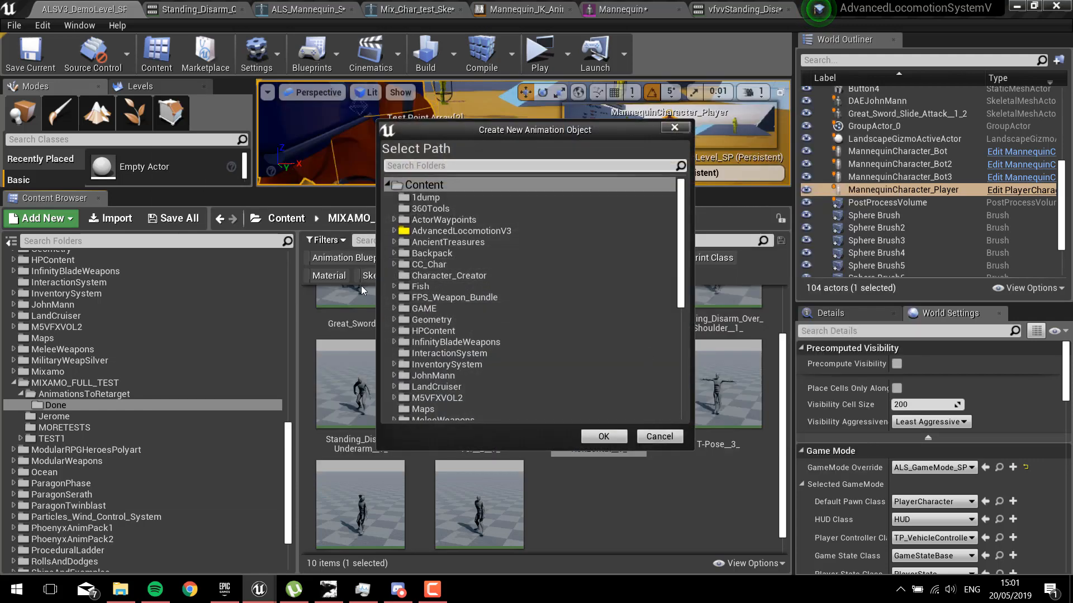
Step: Choose AdvancedLocomotionV3/MeleeSystem/Melee_Animations as the retarget destination folder
{"action": "left_click", "coordinate": [393, 230]}
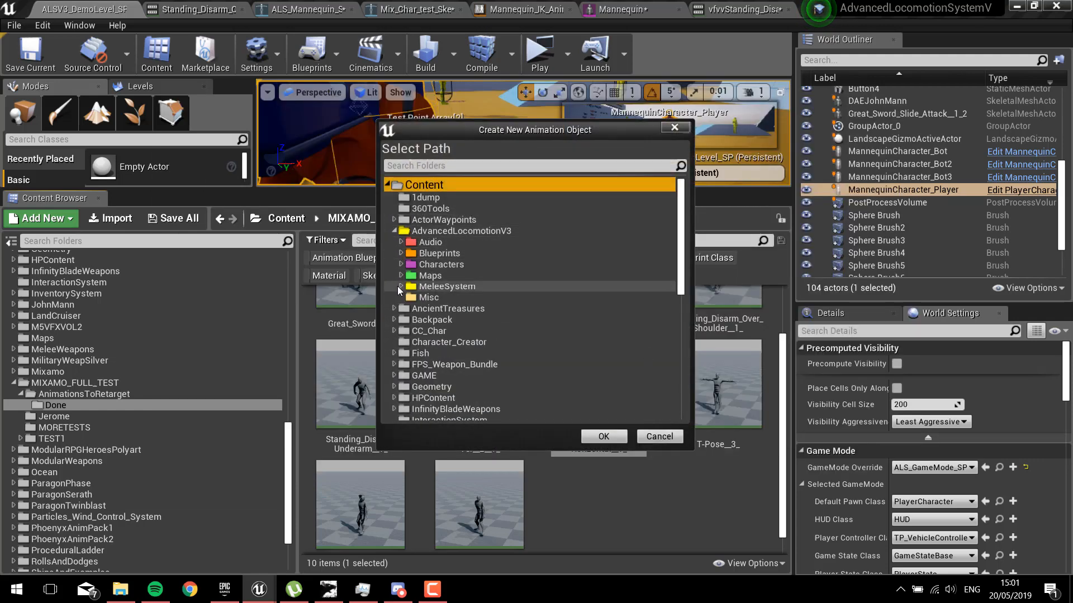
{"action": "left_click", "coordinate": [394, 286]}
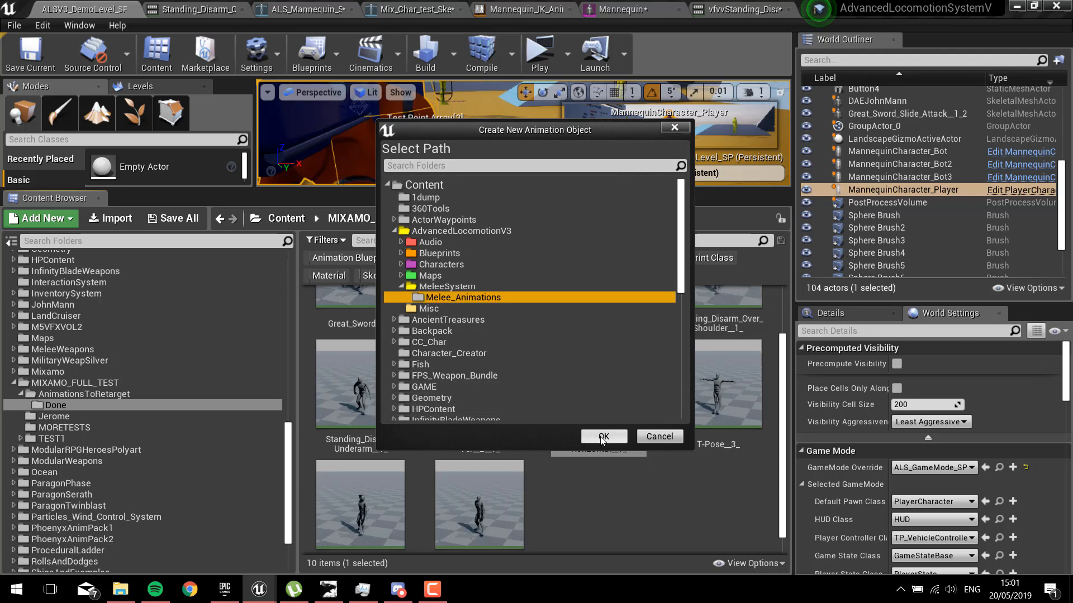
{"action": "left_click", "coordinate": [602, 436]}
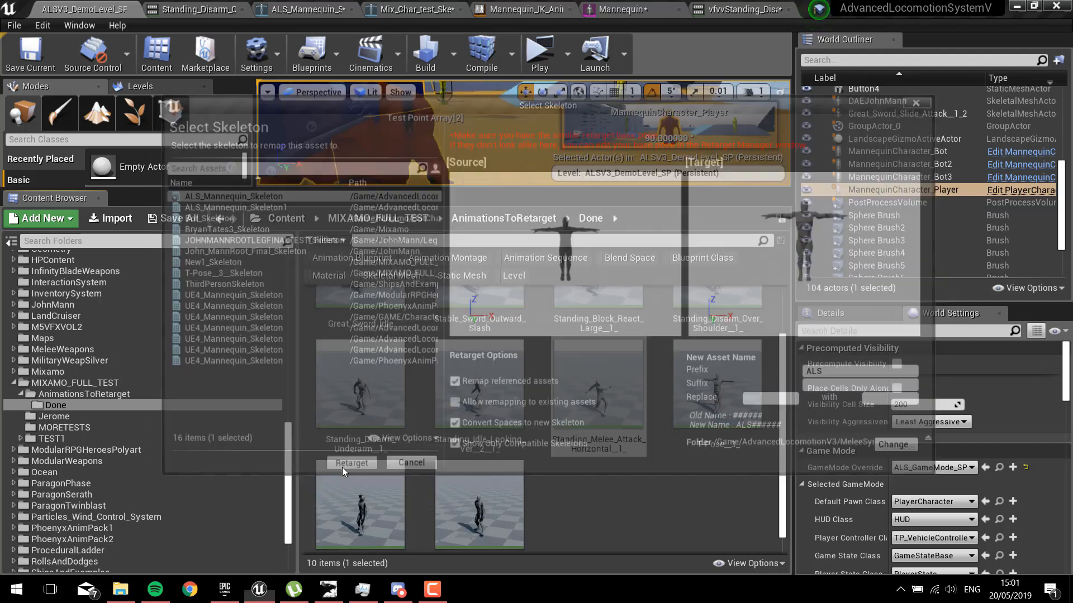
Step: Run the retarget to create ALSStanding_Melee_Attack_Horizontal_1_ for the ALS mannequin
{"action": "left_click", "coordinate": [352, 463]}
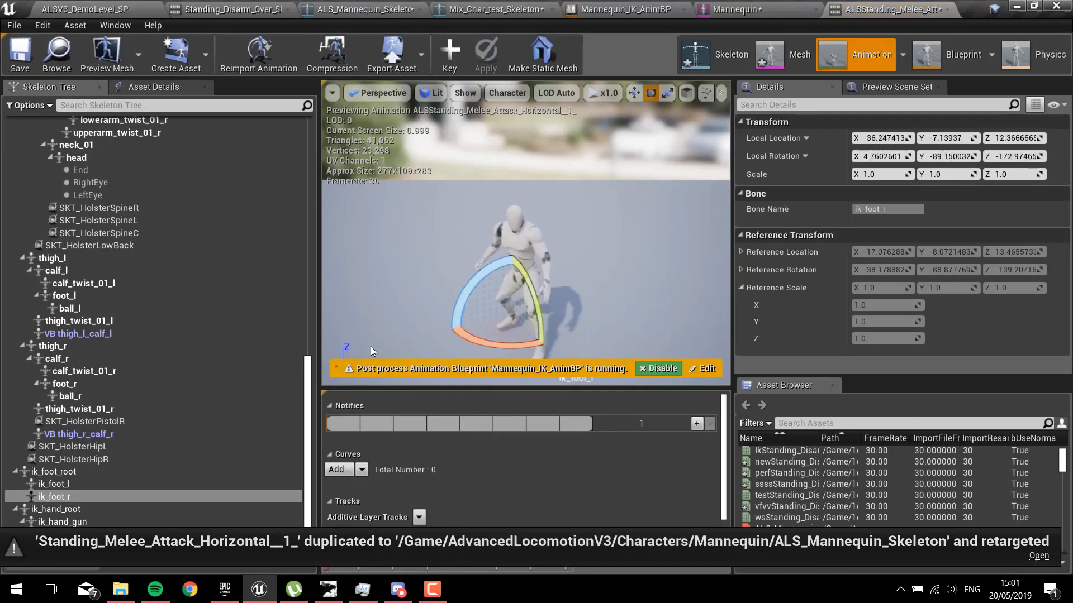
{"action": "mouse_move", "coordinate": [602, 577]}
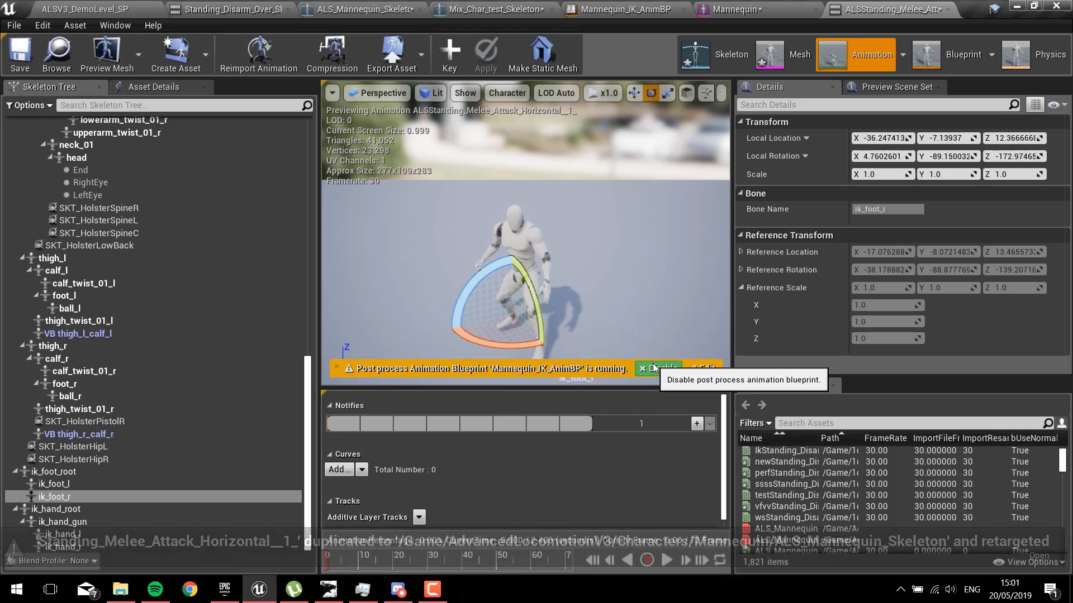
Step: Preview the melee attack with the post-process IK blueprint toggled on and off, leaving it disabled
{"action": "left_click", "coordinate": [657, 368]}
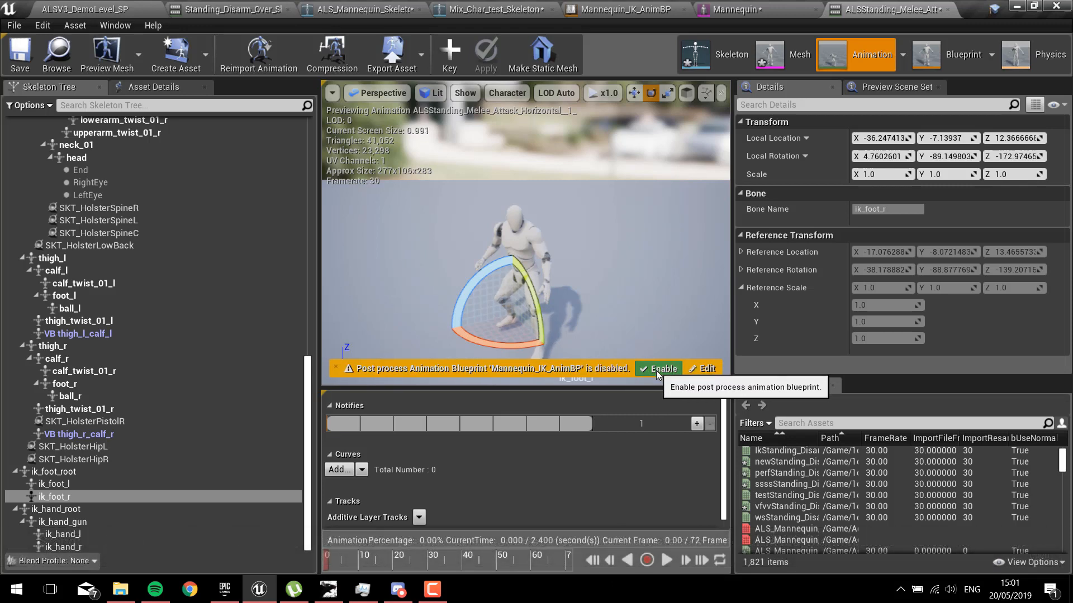
{"action": "left_click", "coordinate": [661, 368]}
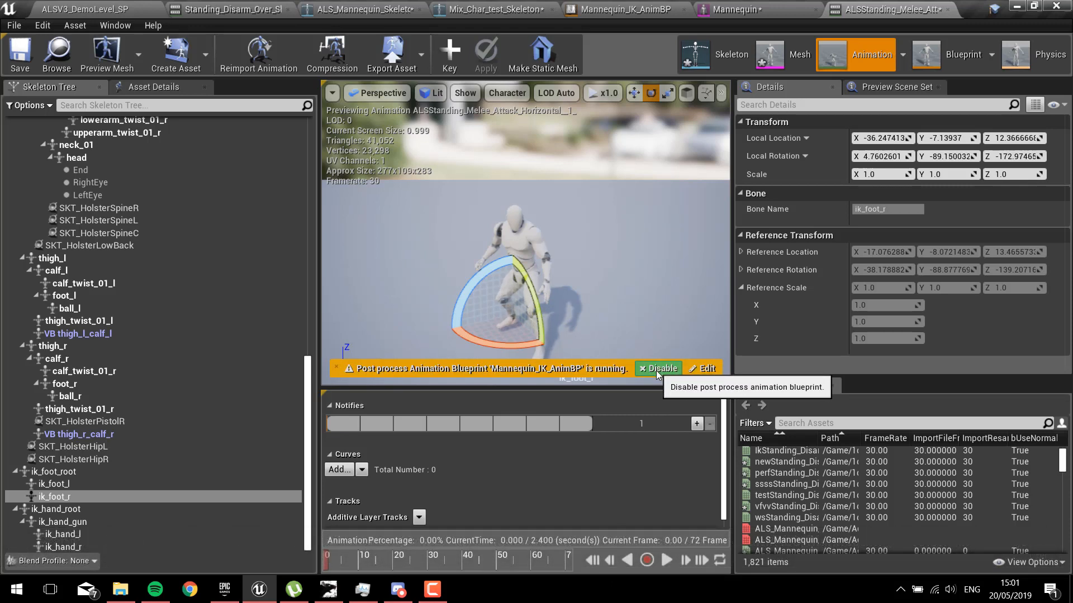
{"action": "left_click", "coordinate": [657, 368]}
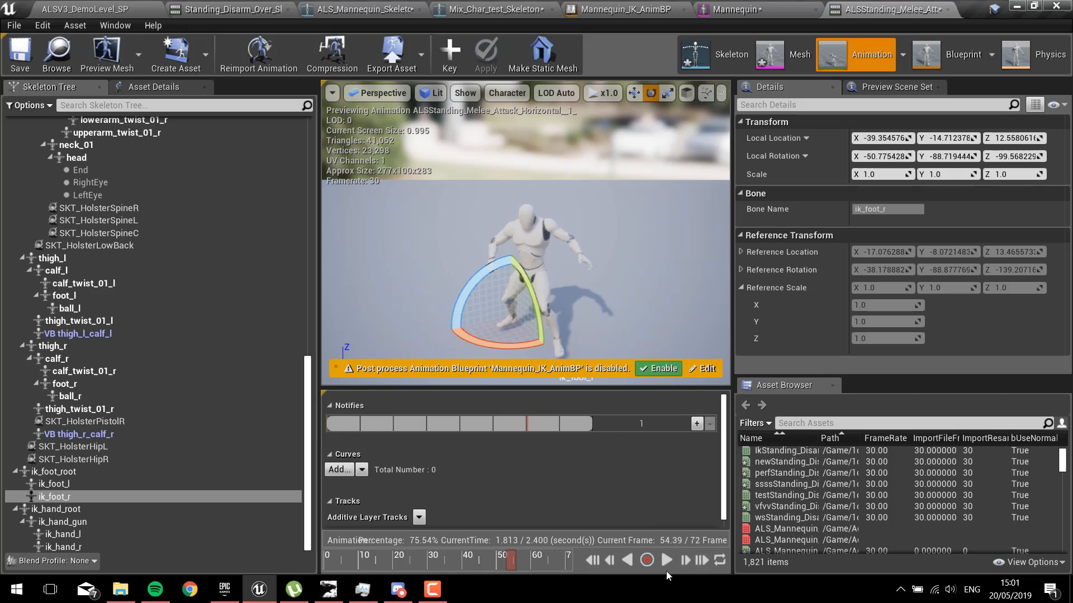
{"action": "left_click", "coordinate": [665, 561]}
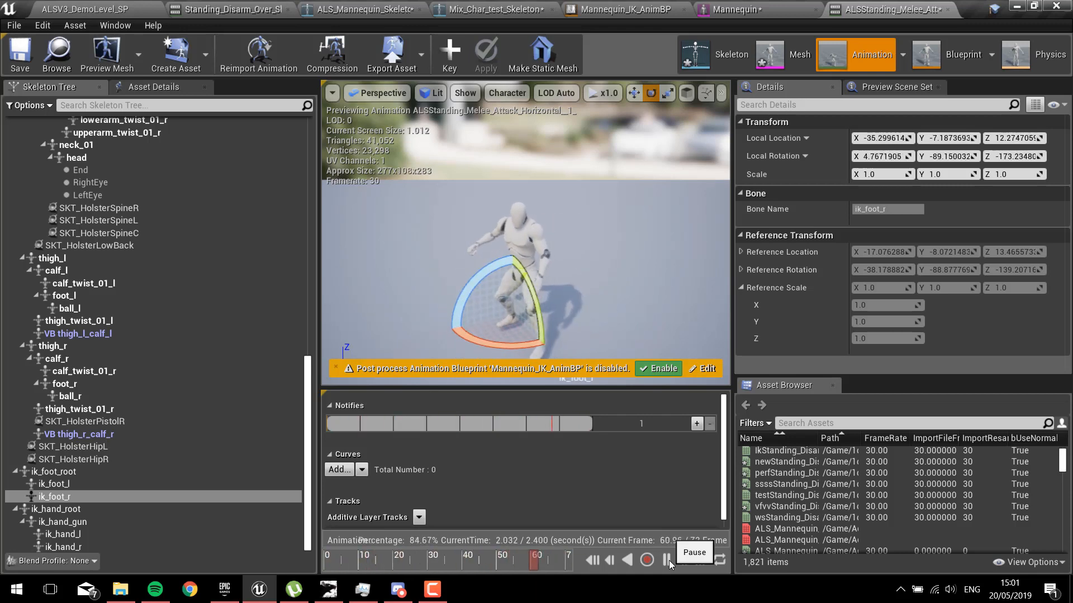
{"action": "left_click", "coordinate": [664, 560]}
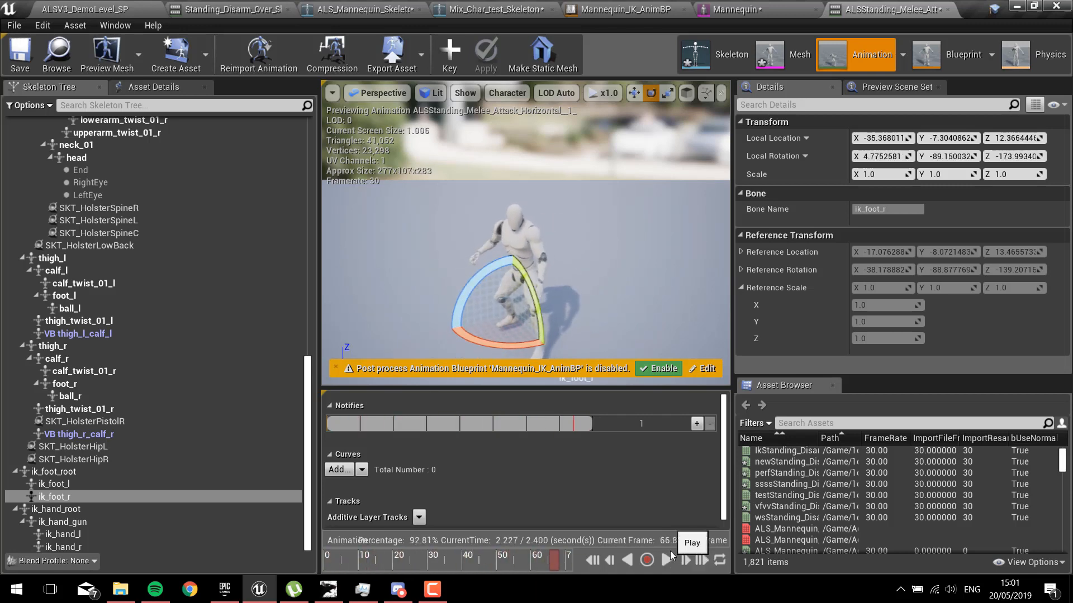